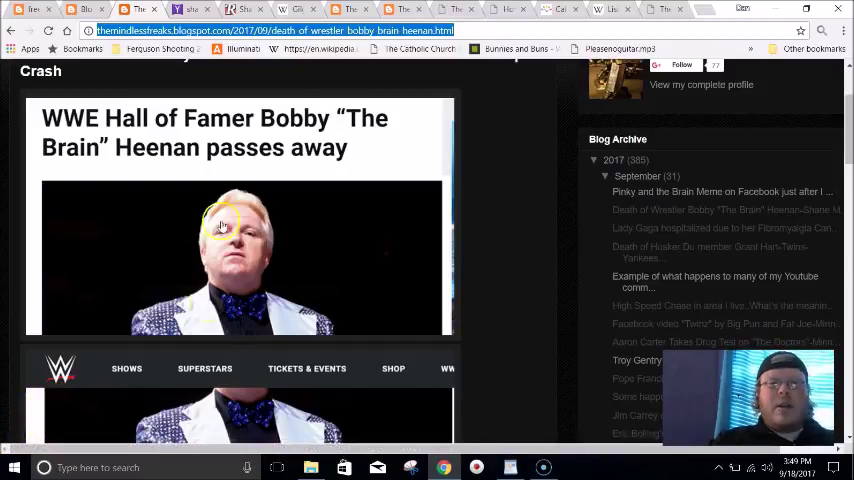
mouse_move(284, 214)
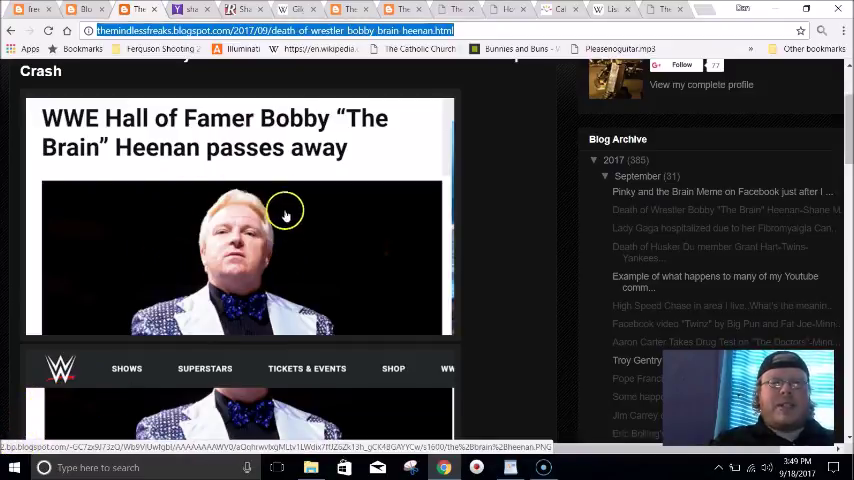
mouse_move(4, 280)
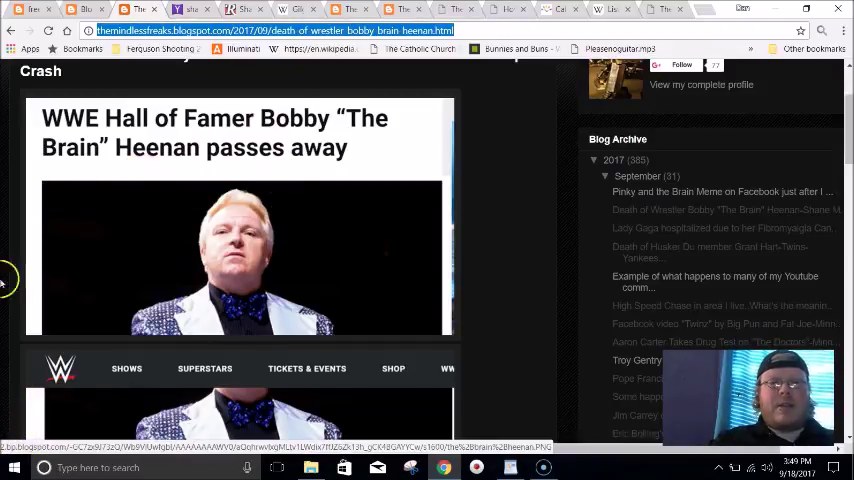
mouse_move(232, 330)
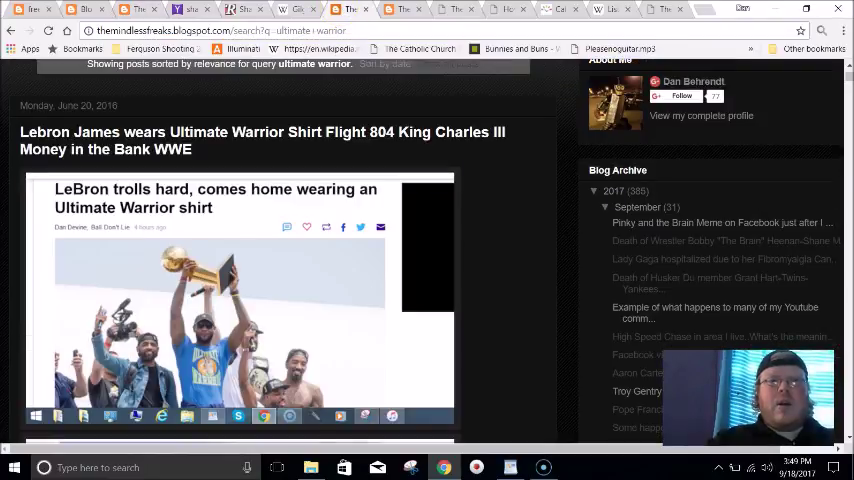
Step: Scroll through the LeBron James Ultimate Warrior post to its body text and Undertaker shirt photo
scroll(down, 3)
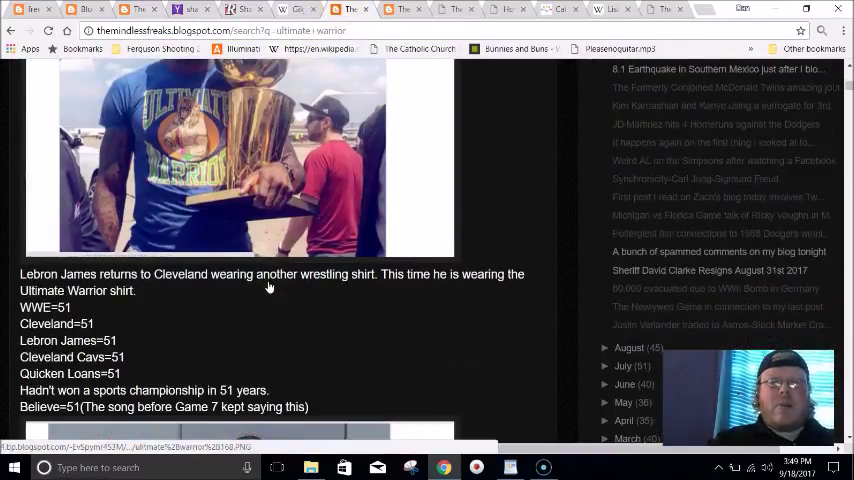
scroll(down, 3)
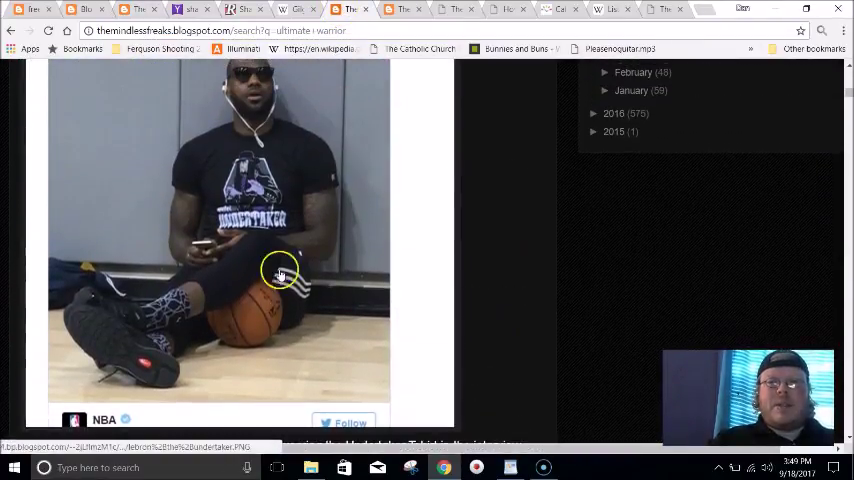
scroll(down, 3)
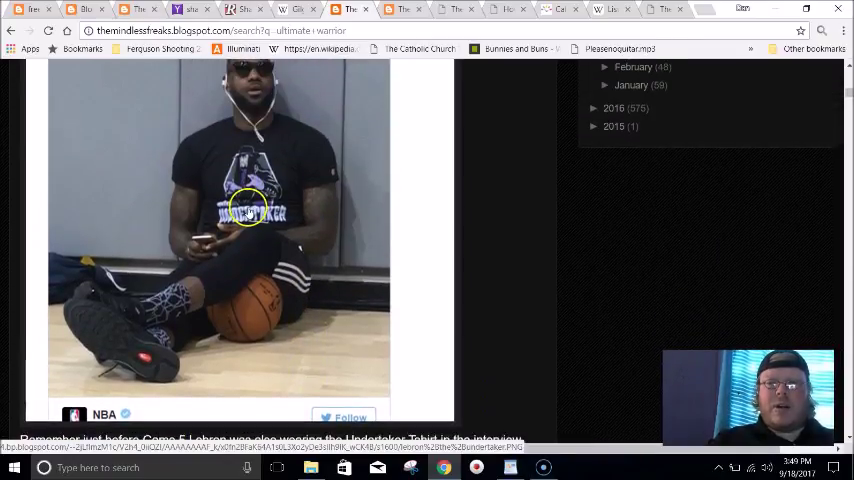
scroll(up, 3)
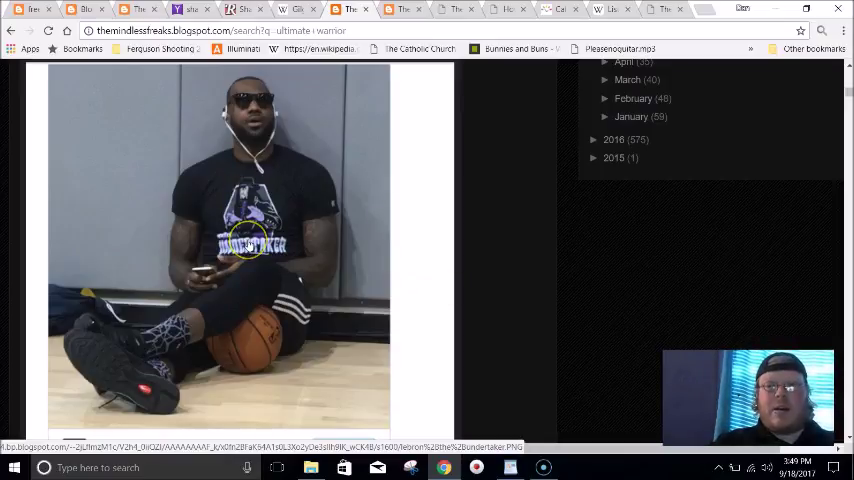
mouse_move(264, 292)
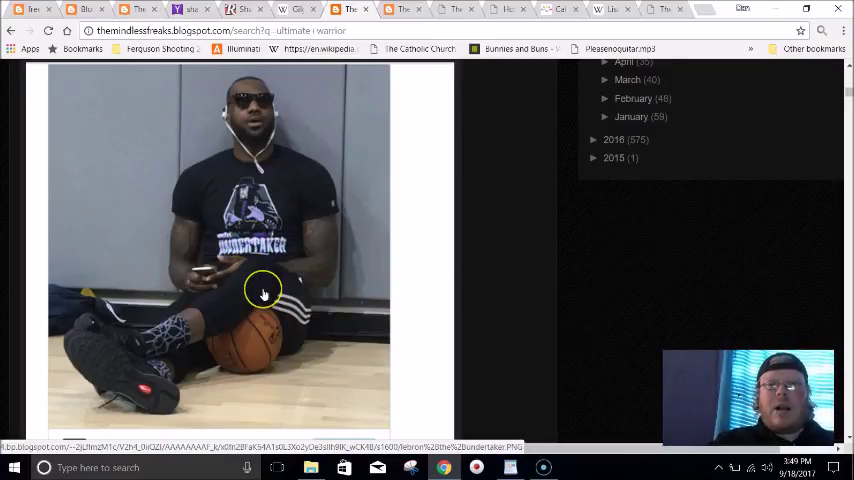
scroll(down, 3)
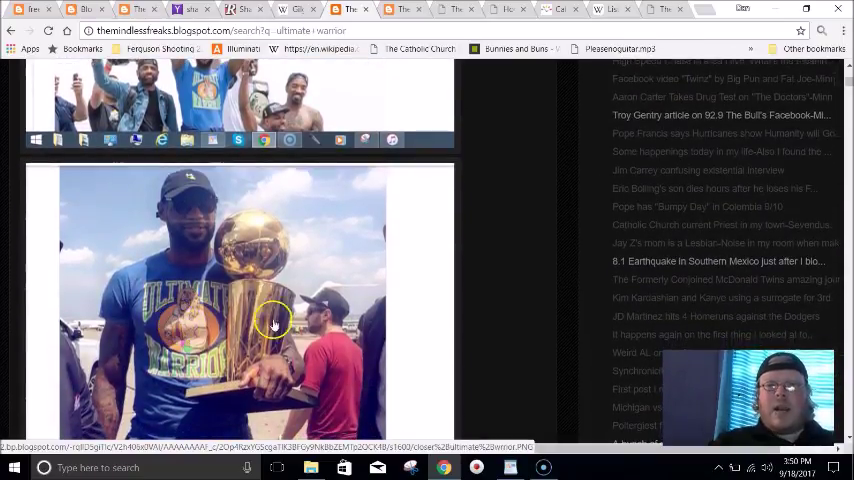
scroll(down, 3)
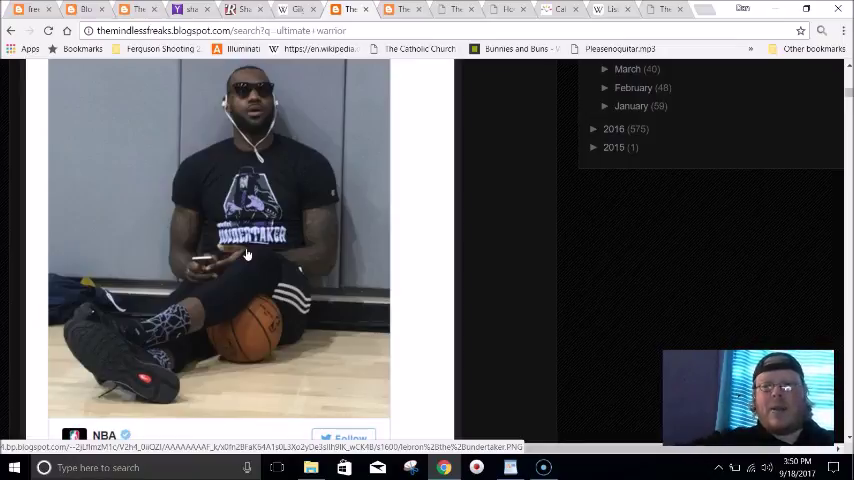
mouse_move(32, 442)
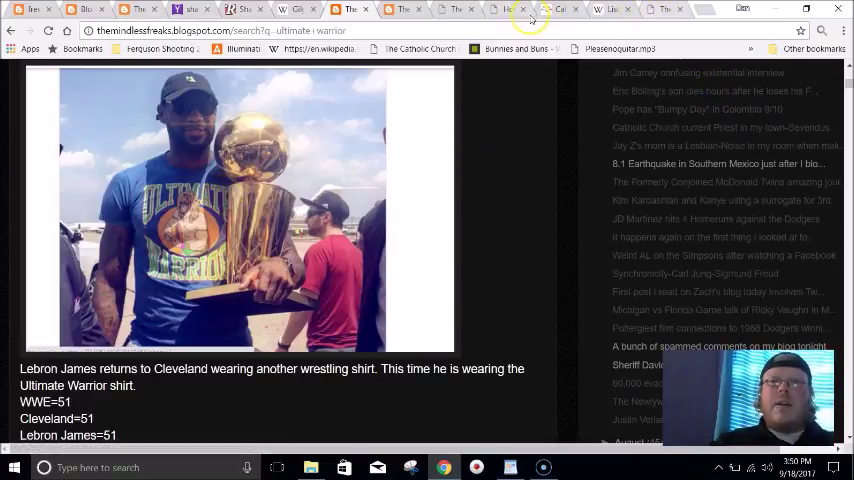
Step: Calculate 'james brian hellwig' in Gematrinator
click(454, 8)
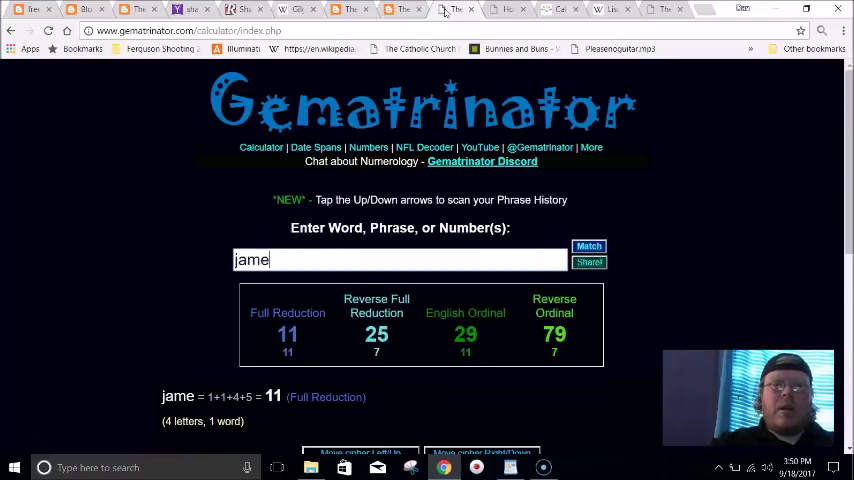
text(s br)
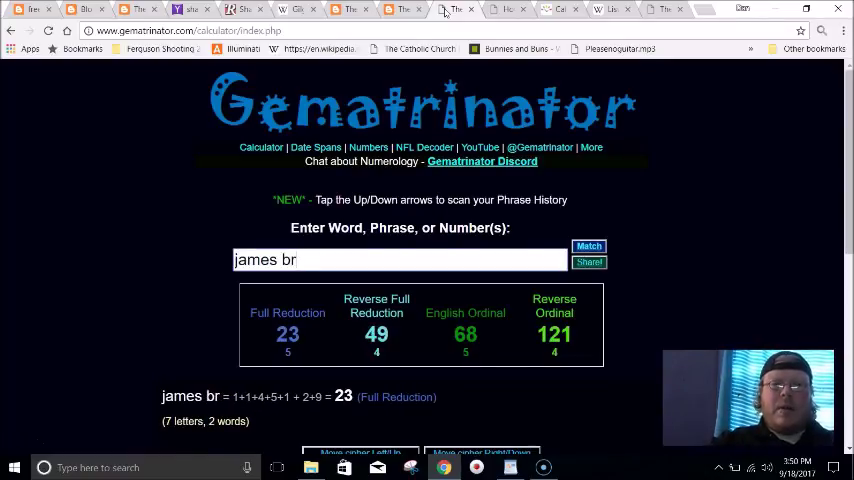
text(ian hellwig)
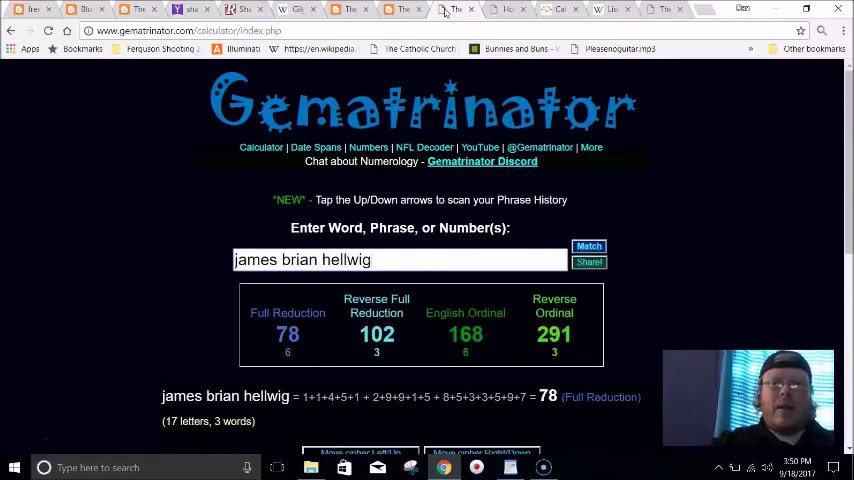
click(466, 334)
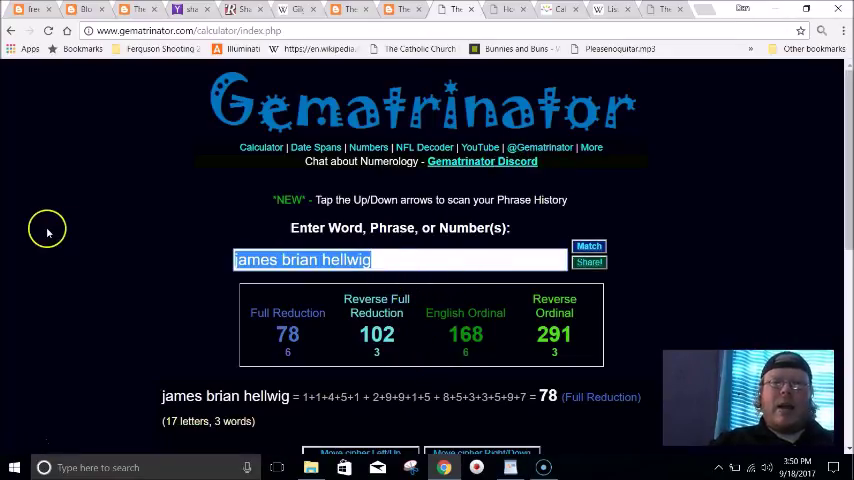
Step: Calculate 'cleveland cavaliers' in Gematrinator
text(cle)
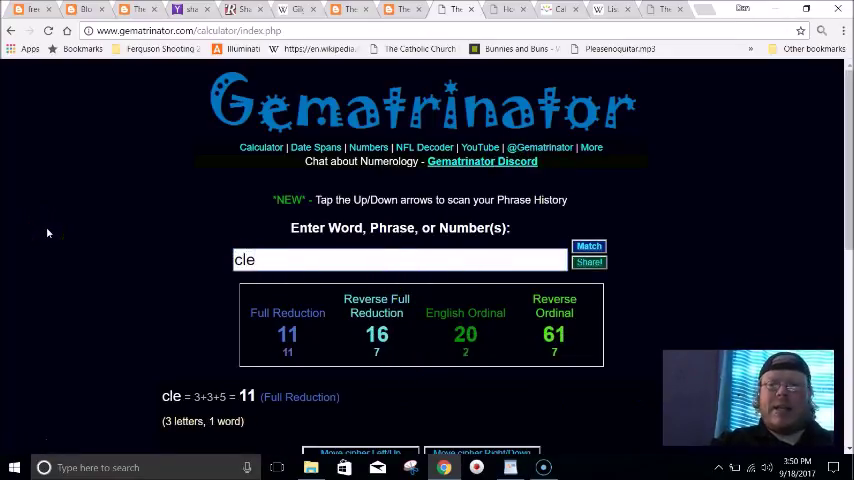
text(veland cavaliers)
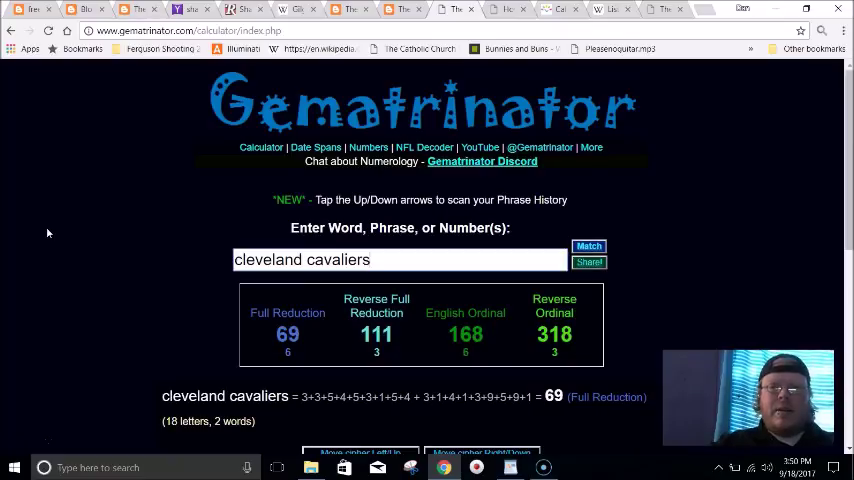
click(308, 266)
text(b)
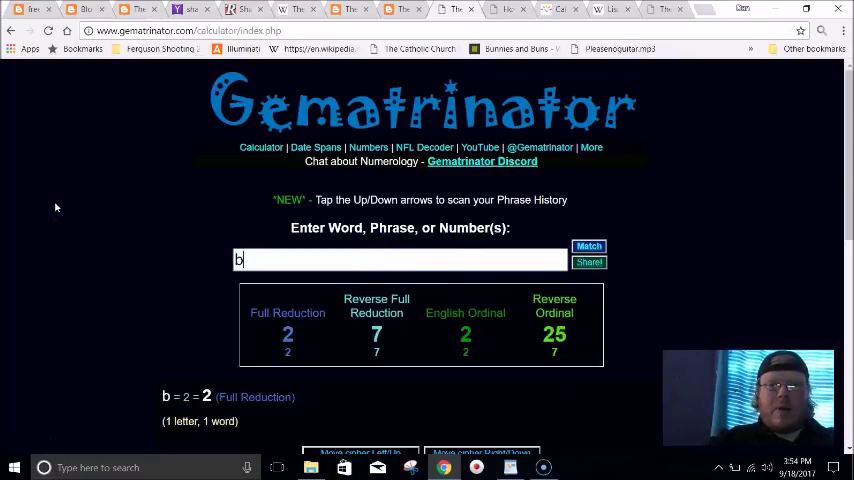
Step: Calculate 'lesnar', then start replacing it with 'lebron j'
text(lesnar)
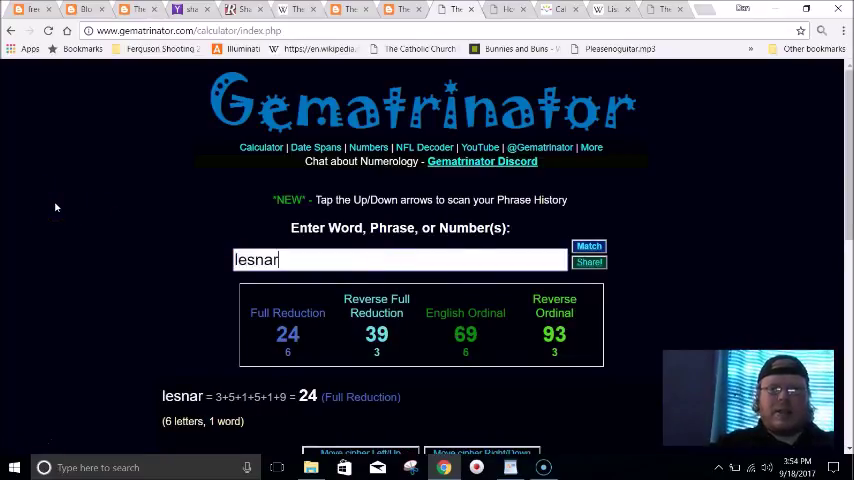
triple_click(400, 260)
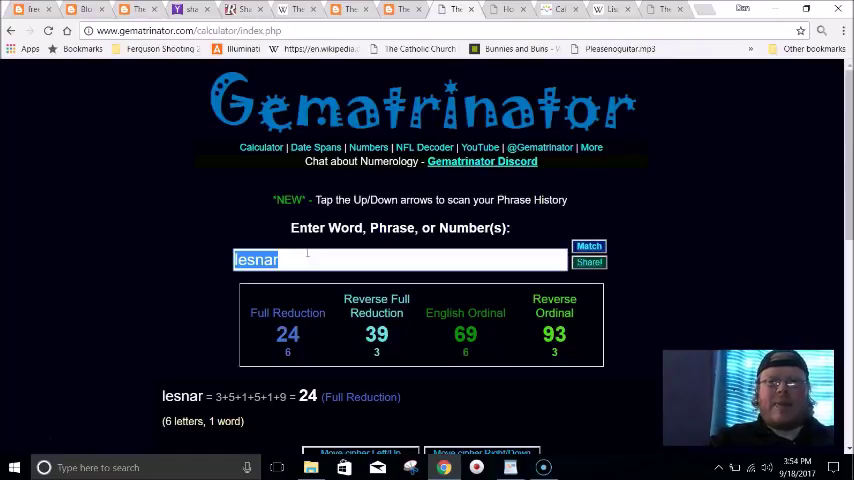
text(lebron j)
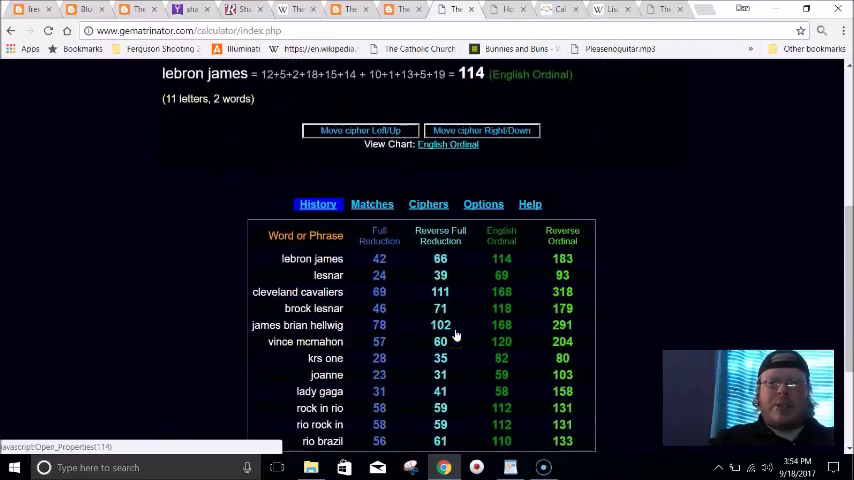
Step: Show the Ciphers selection and add the Jewish cipher to the four in use
click(428, 204)
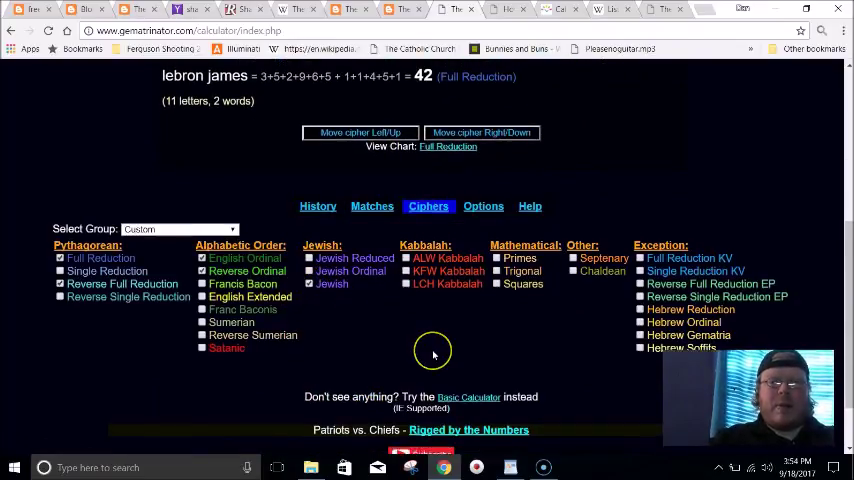
scroll(up, 3)
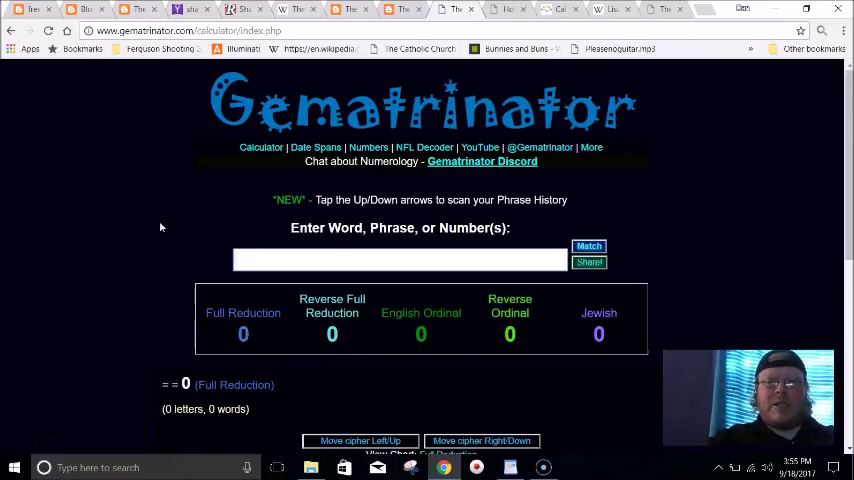
text(trainwreck)
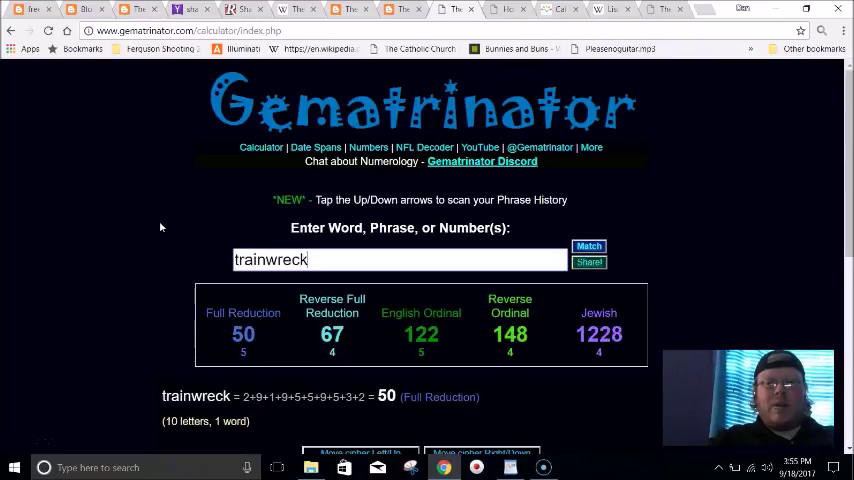
key(Backspace)
text(pope franci)
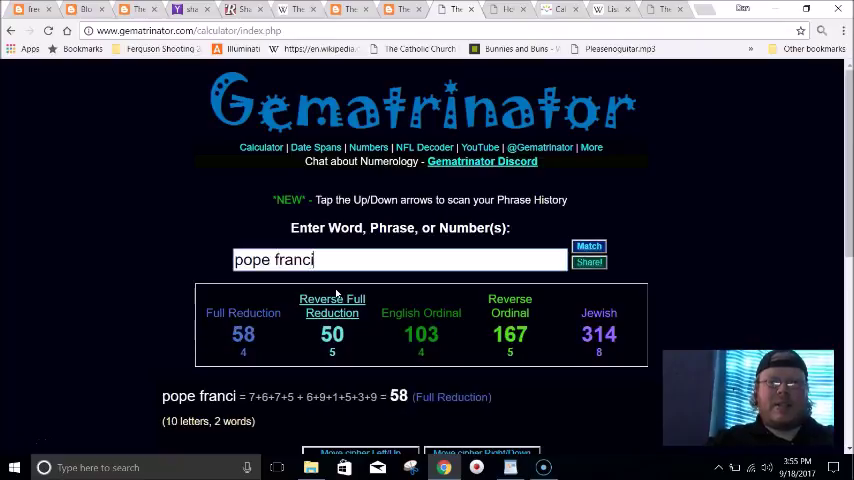
text(s)
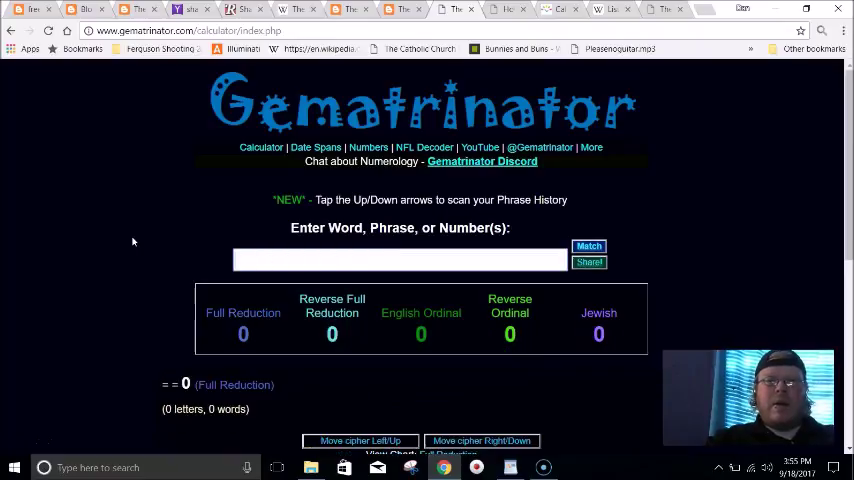
text(kansas city)
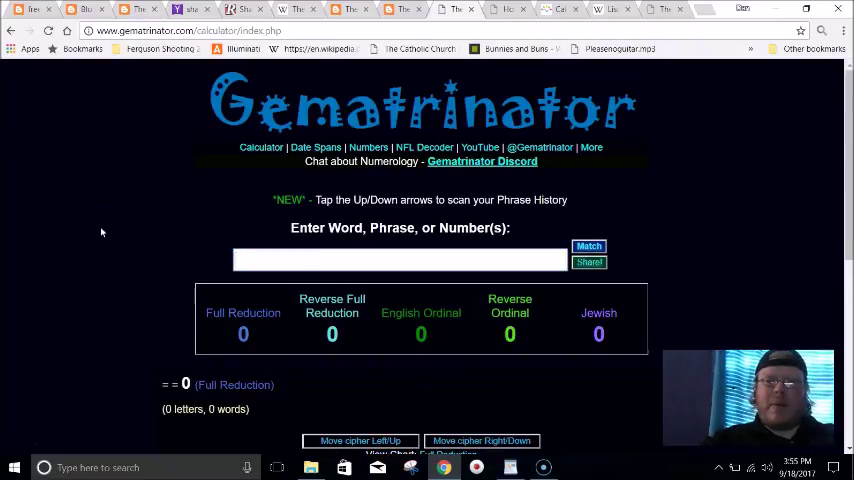
text(923)
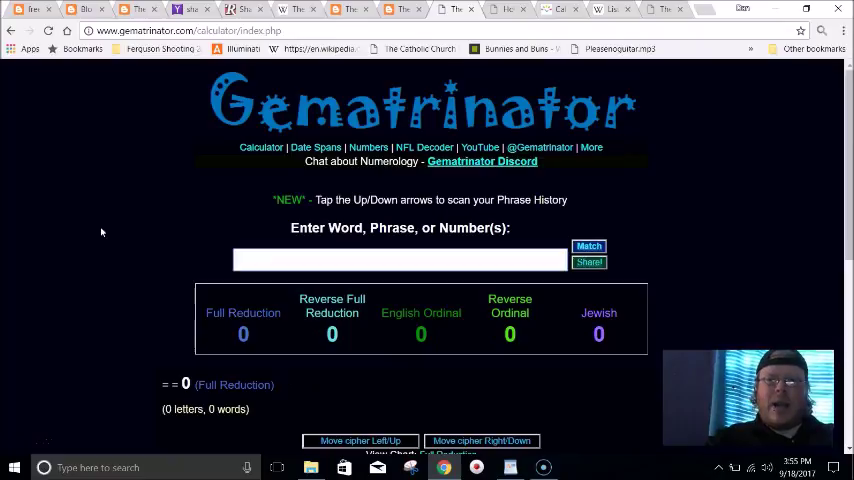
text(9)
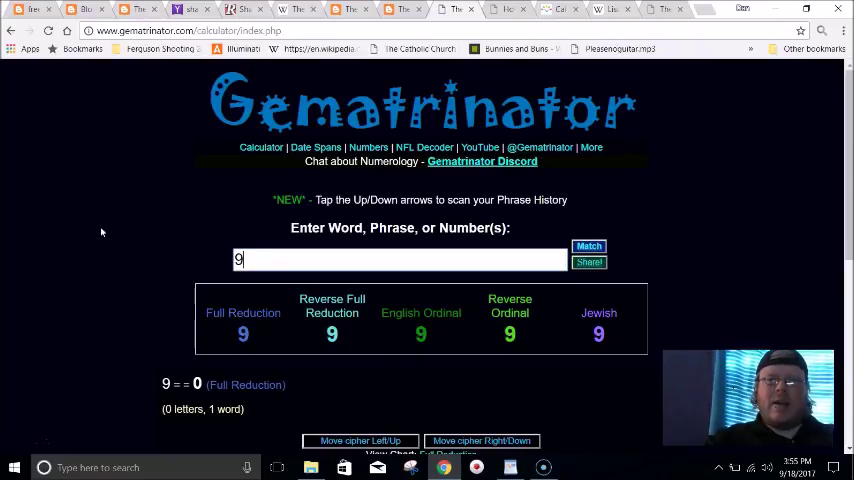
text(:23am)
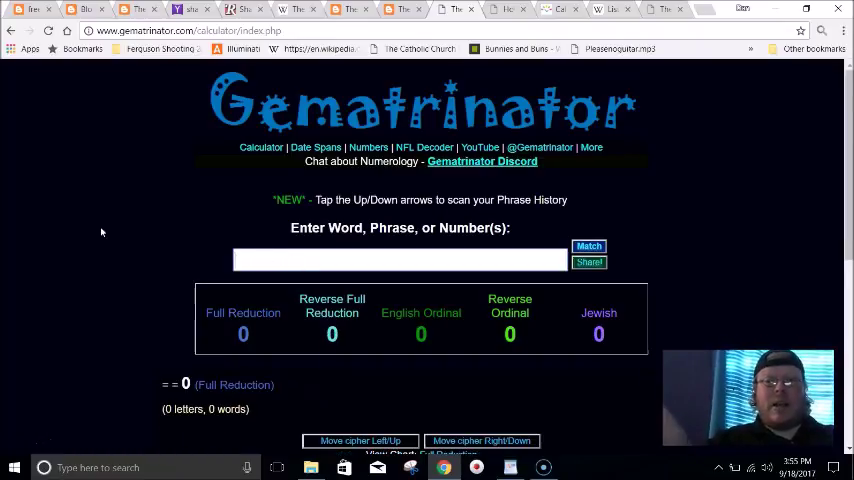
mouse_move(244, 214)
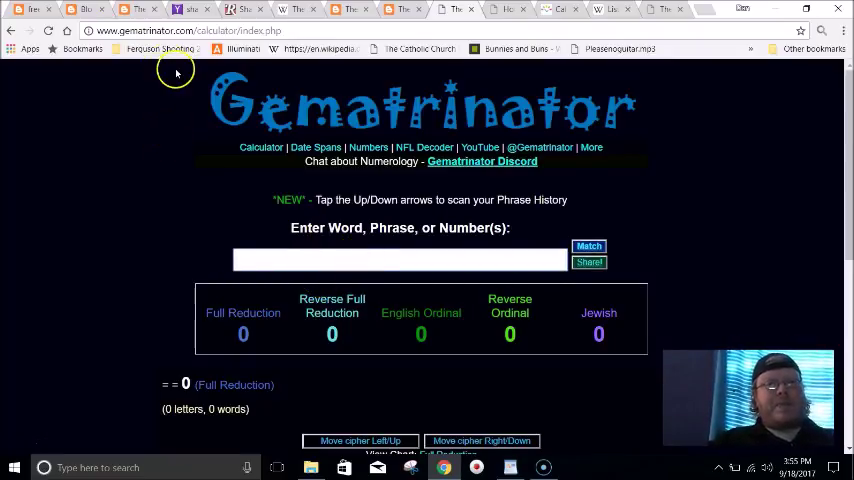
Step: Switch to the Windfreaks blog post announcing Bobby Heenan's death
click(310, 8)
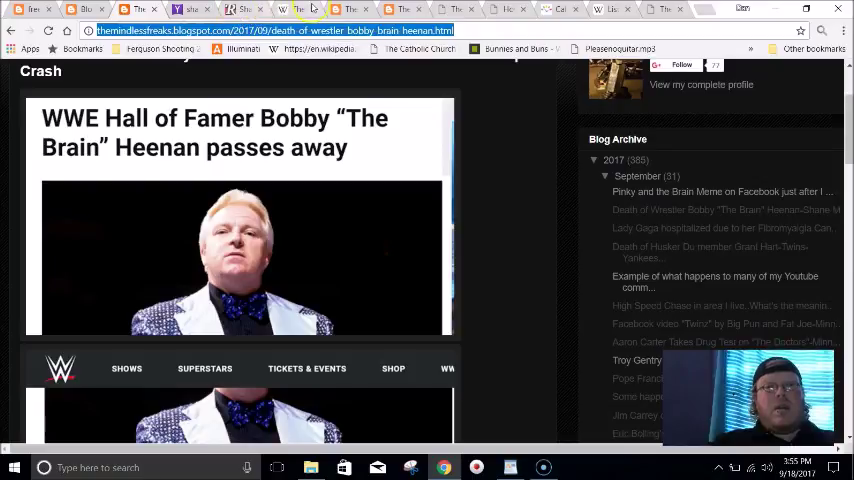
mouse_move(292, 192)
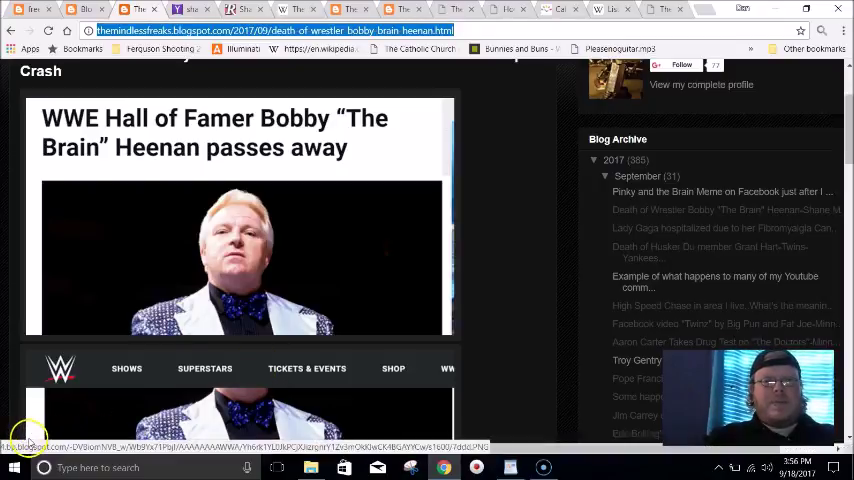
mouse_move(376, 316)
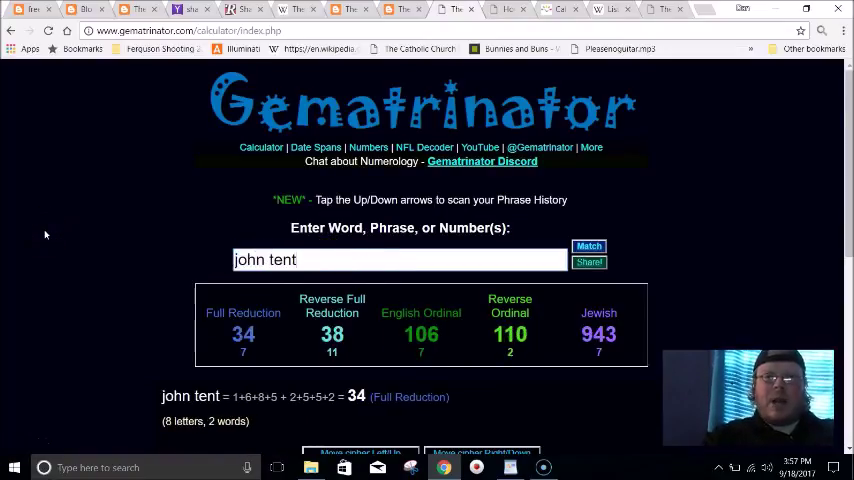
Step: Check 'john tent' values 34, 38, 106, 110, 943, then clear the phrase entry
text(a)
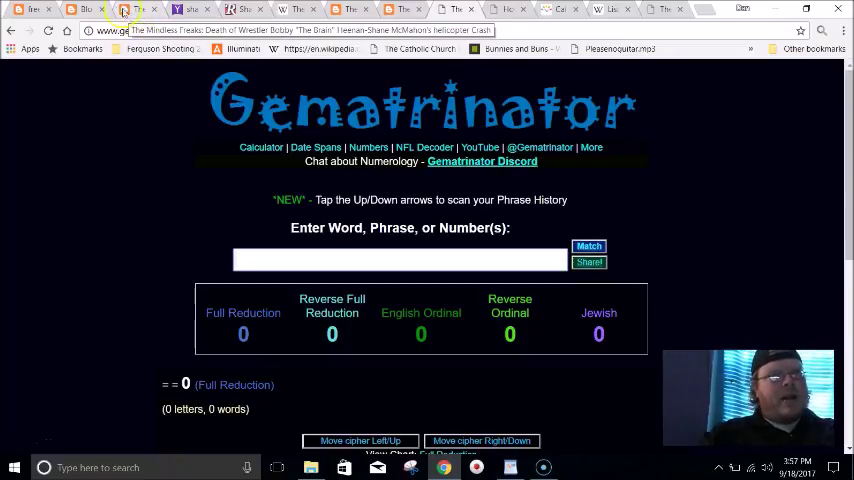
Step: Return to the Heenan post and bring the Bobby Heenan=51, Shane McMahon=51 notes into view
click(140, 8)
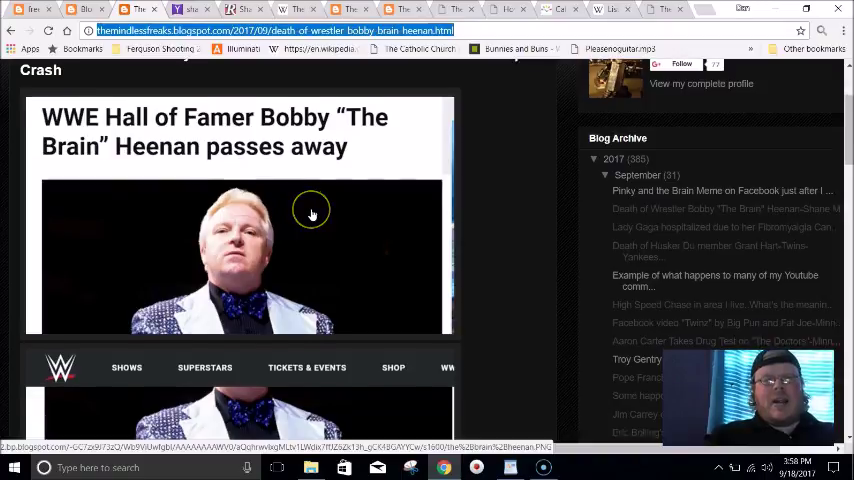
scroll(down, 3)
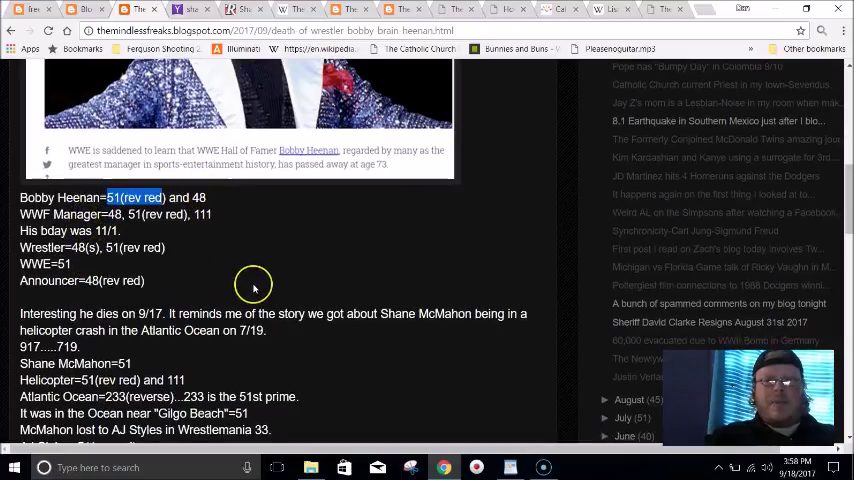
scroll(down, 3)
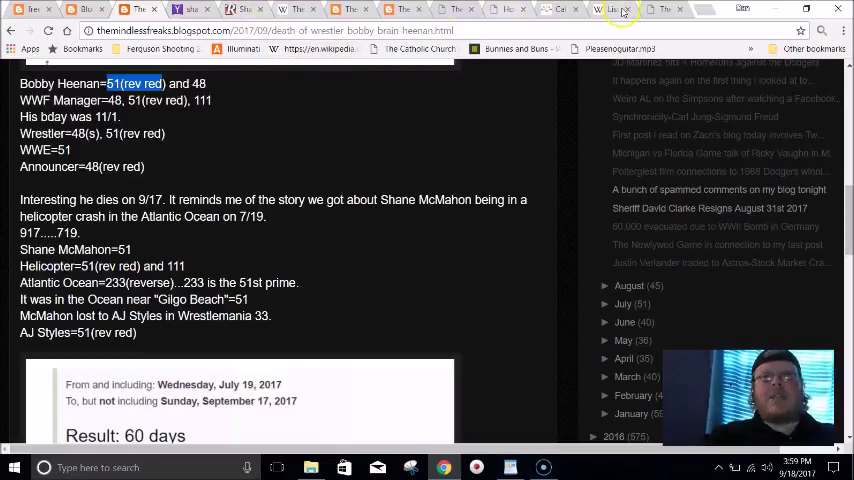
Step: Calculate 'god' and show its Reverse Ordinal breakdown
click(620, 8)
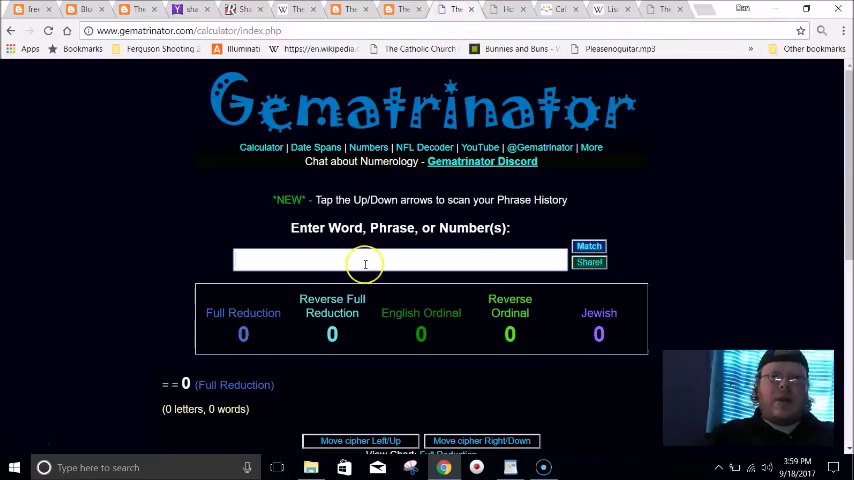
text(god)
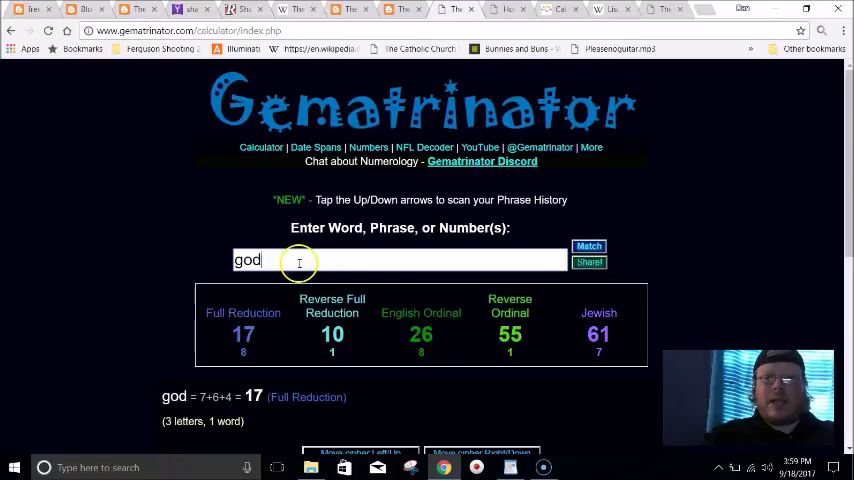
click(510, 334)
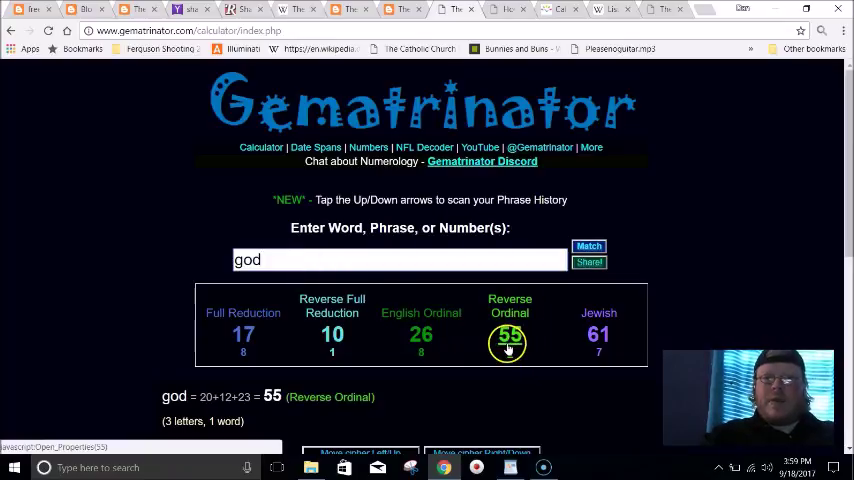
Step: Calculate 'heaven', 'god' again and 'hell' in turn
text(h)
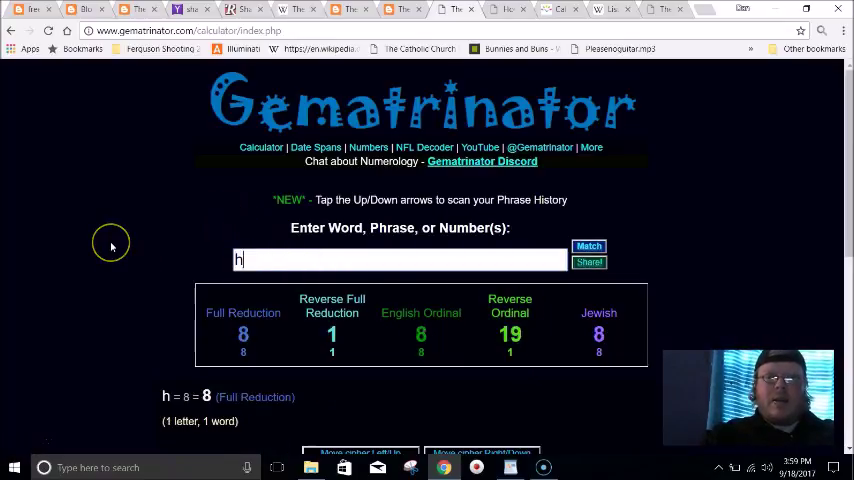
text(eaven)
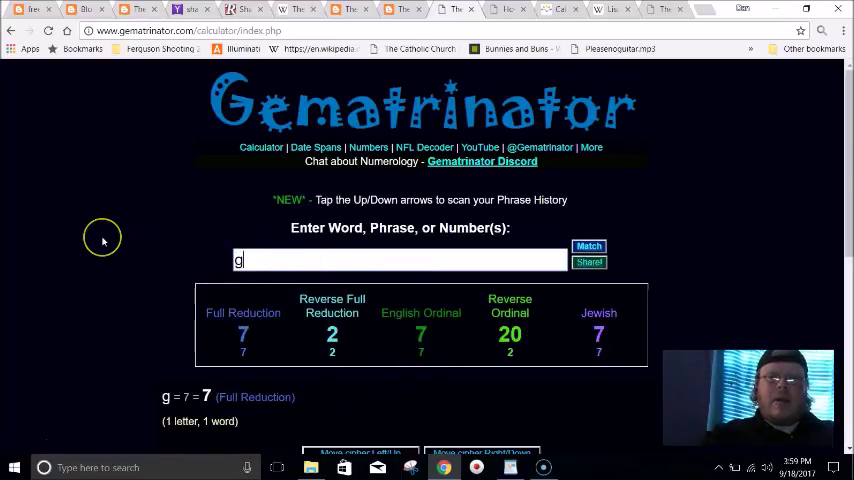
text(od)
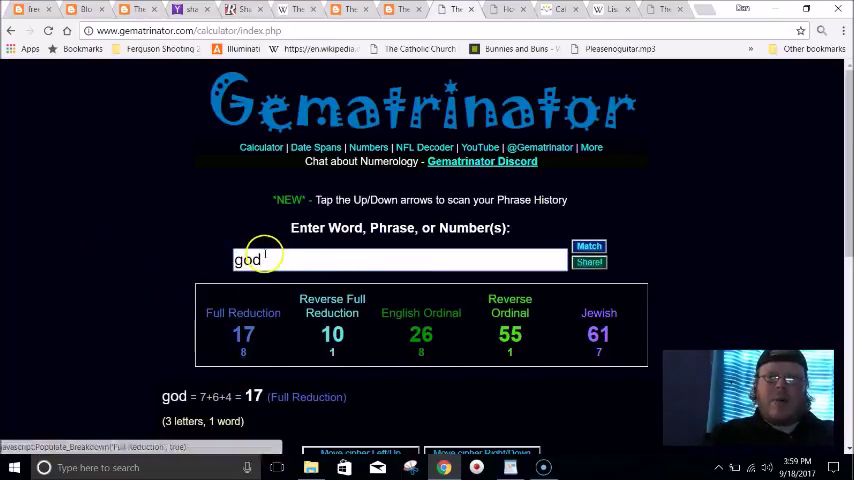
text(h)
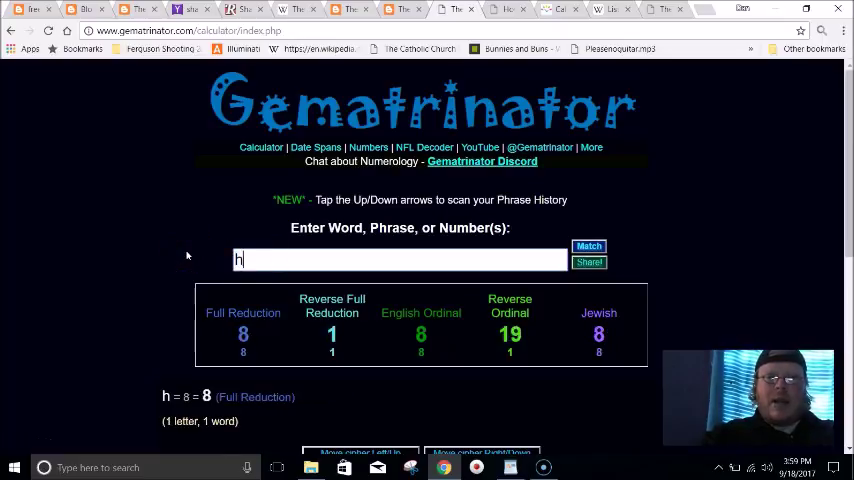
text(ell)
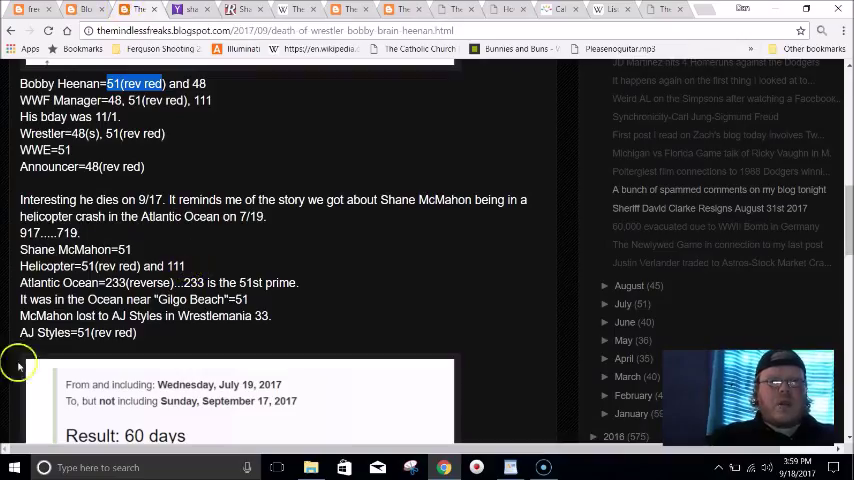
mouse_move(150, 356)
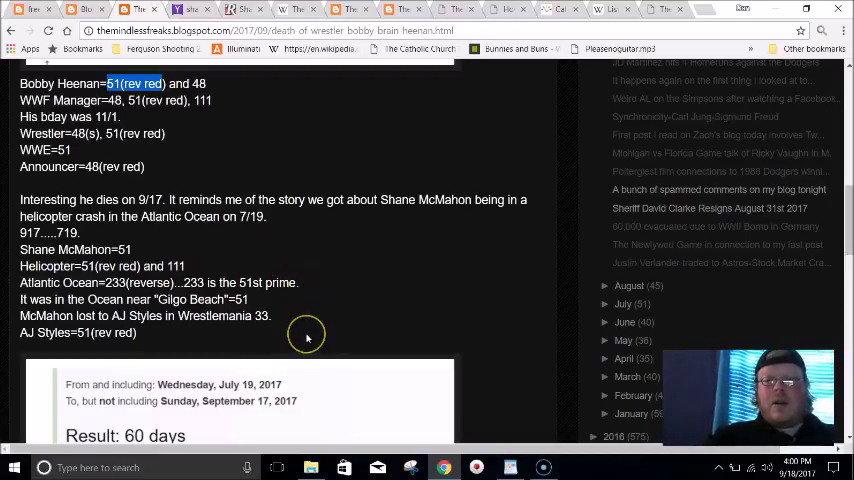
mouse_move(308, 338)
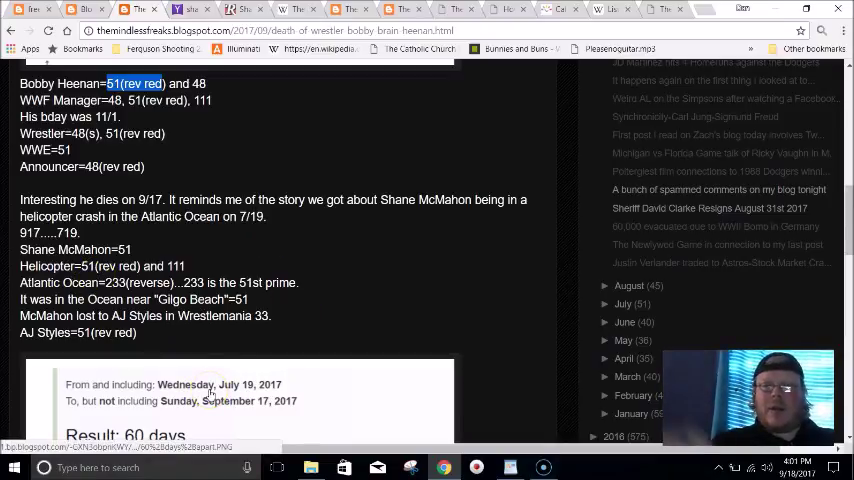
Step: Scroll to the full 60-day Date Duration result, including 1 month, 29 days
scroll(down, 3)
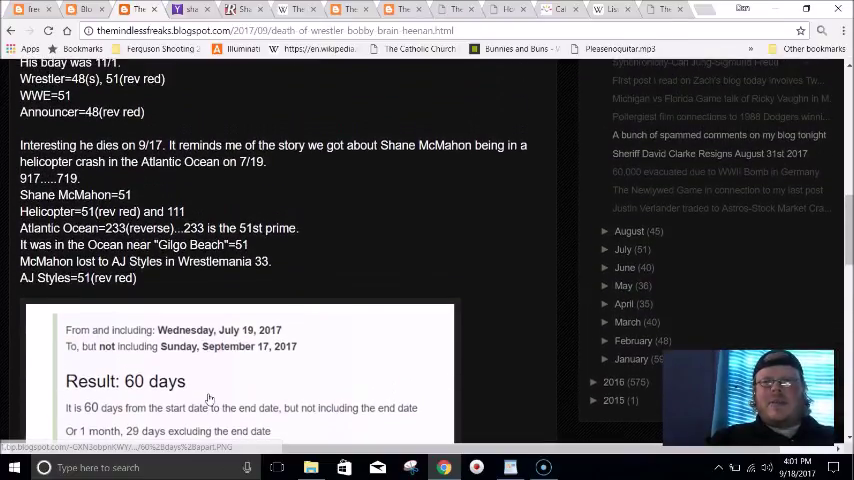
scroll(down, 3)
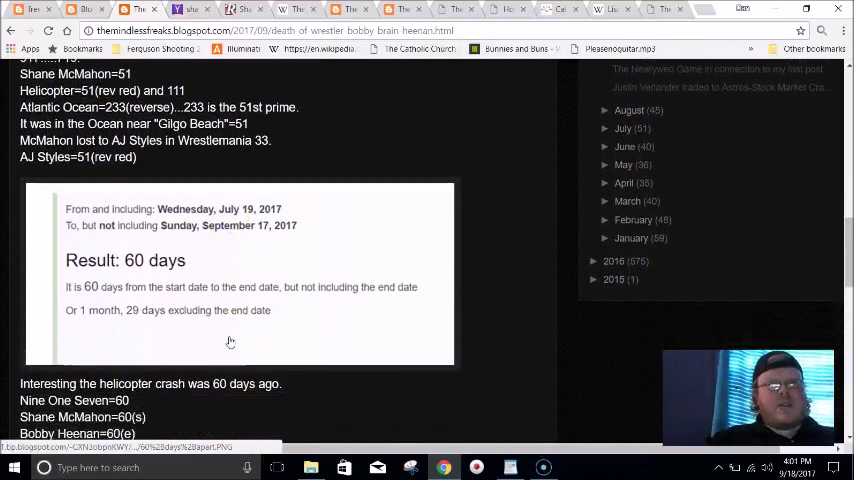
scroll(down, 3)
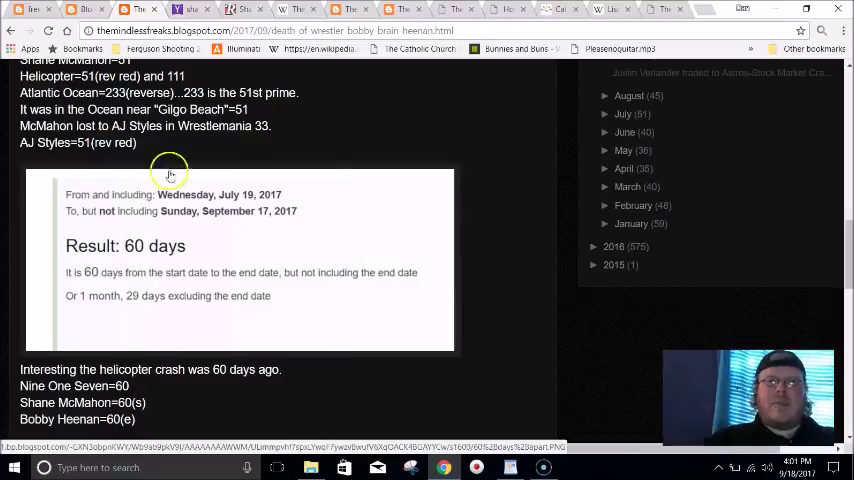
mouse_move(204, 324)
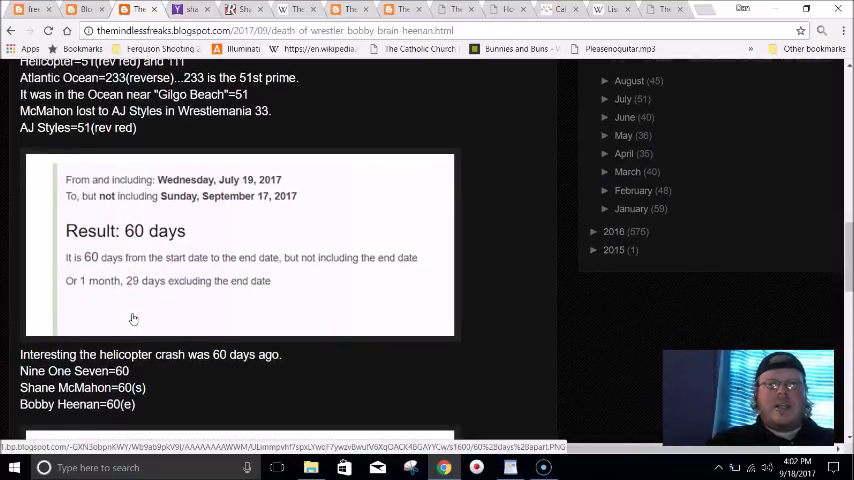
scroll(down, 3)
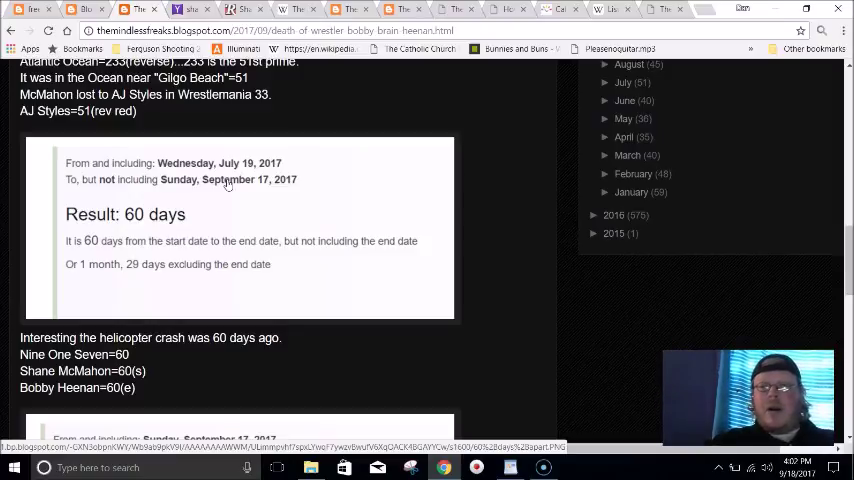
scroll(down, 3)
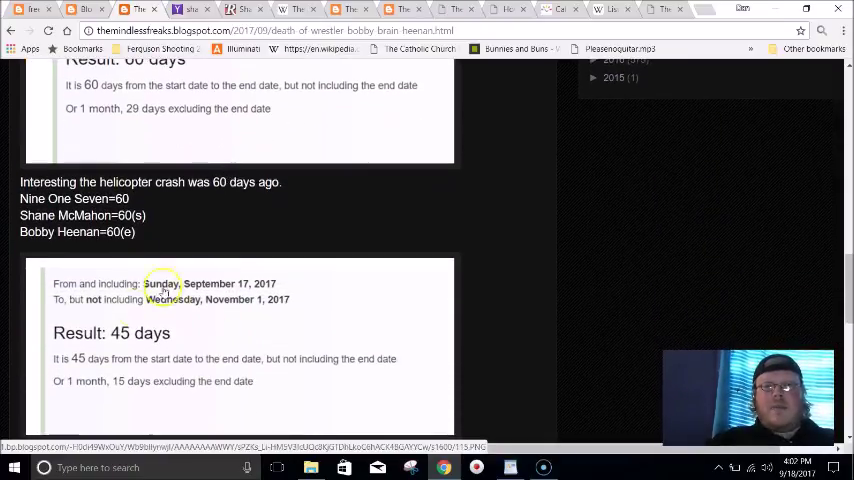
mouse_move(132, 344)
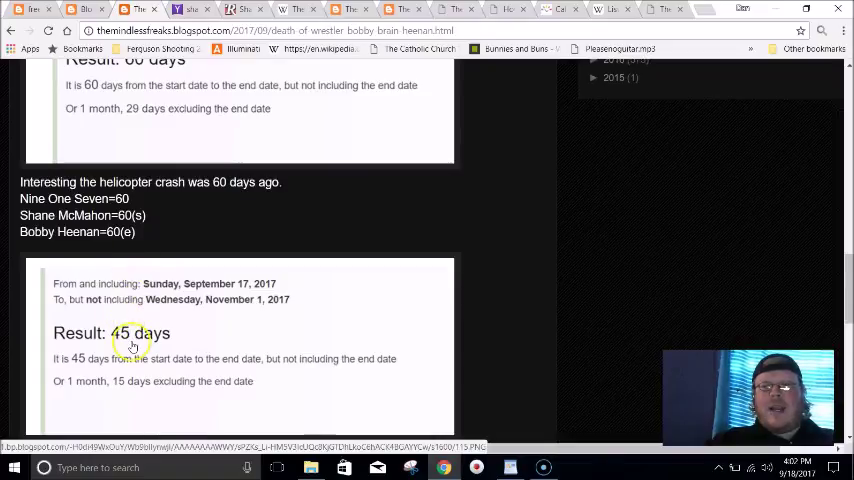
scroll(up, 3)
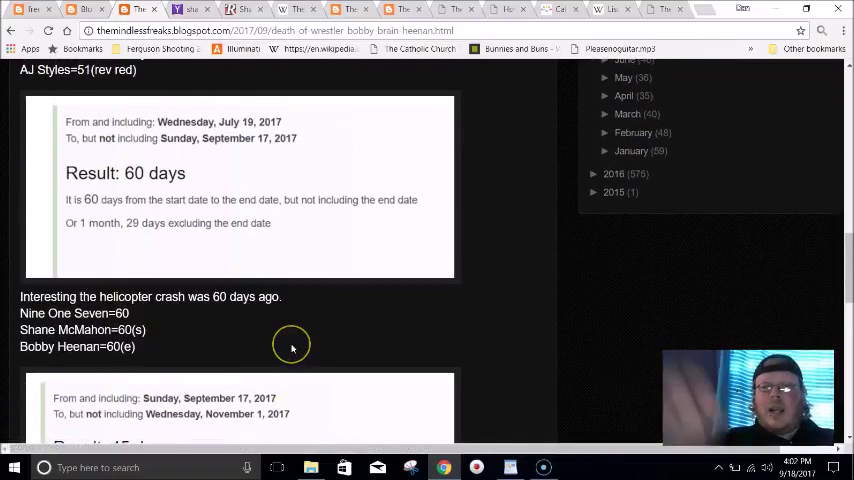
mouse_move(292, 348)
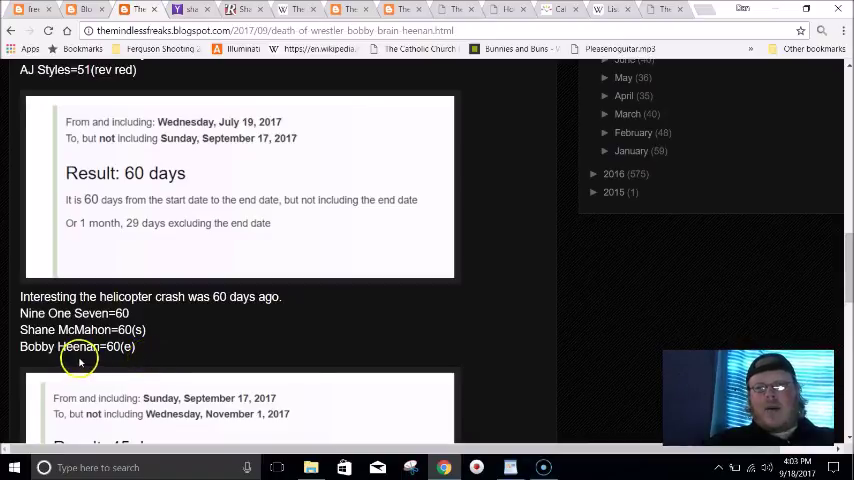
mouse_move(320, 352)
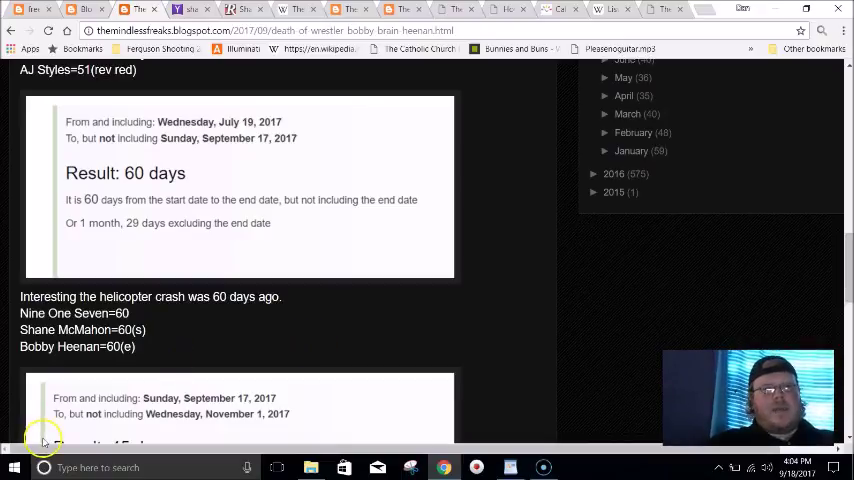
mouse_move(350, 338)
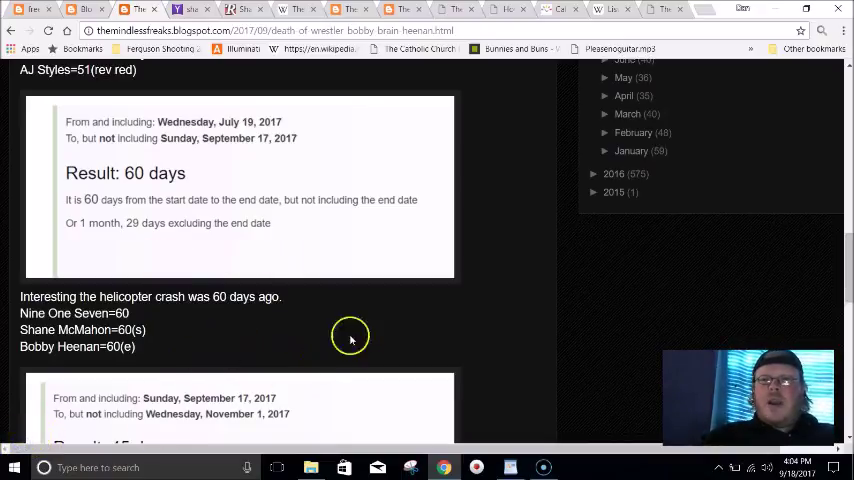
mouse_move(300, 364)
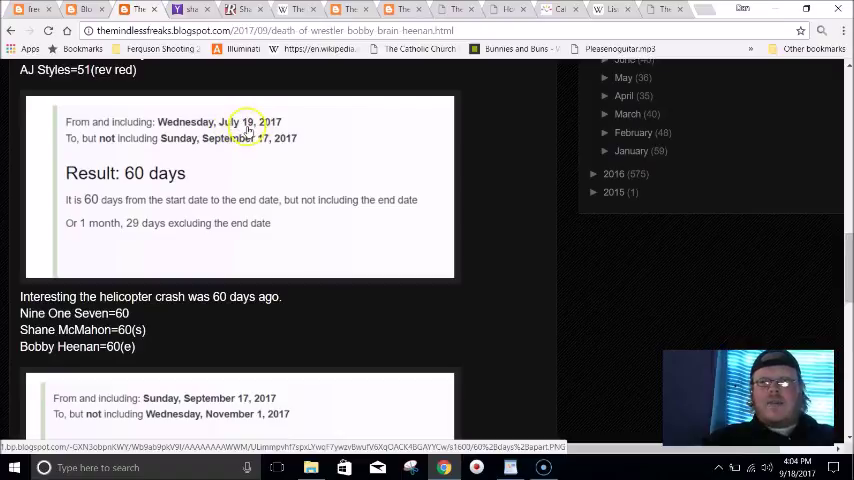
mouse_move(310, 284)
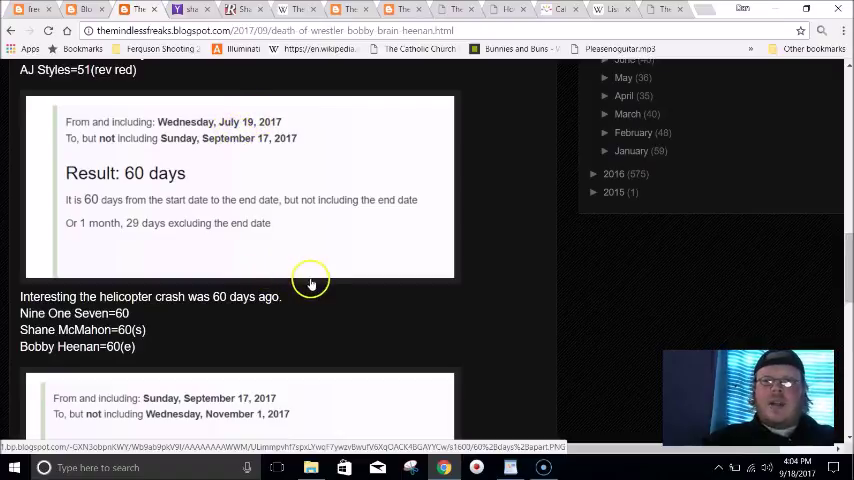
scroll(down, 3)
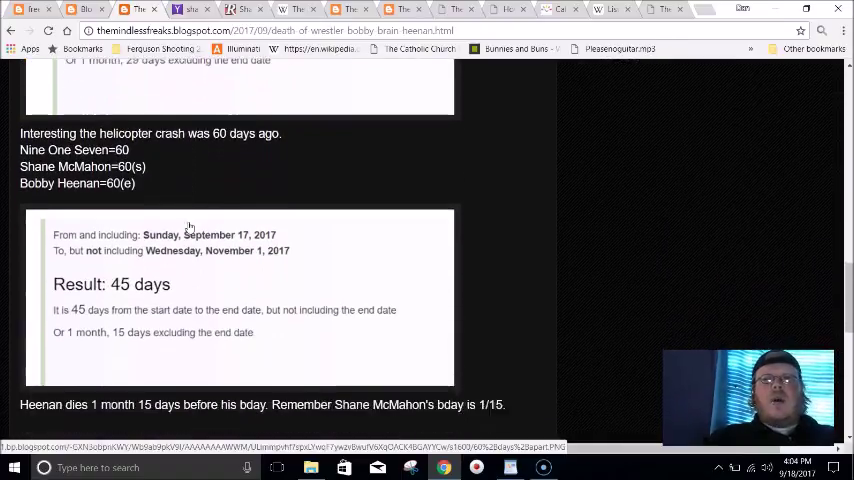
scroll(down, 3)
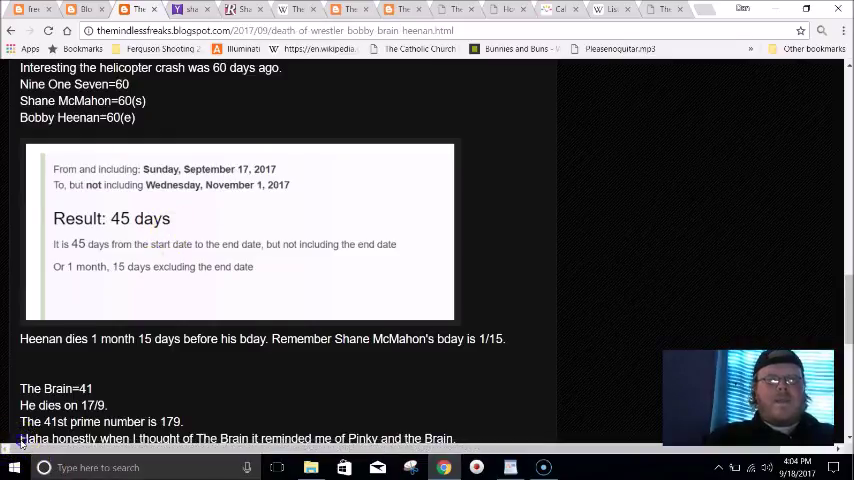
scroll(up, 3)
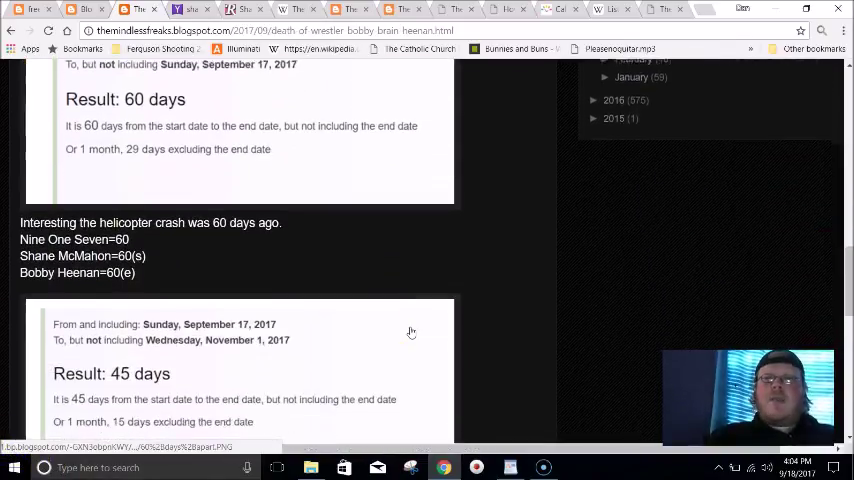
scroll(down, 3)
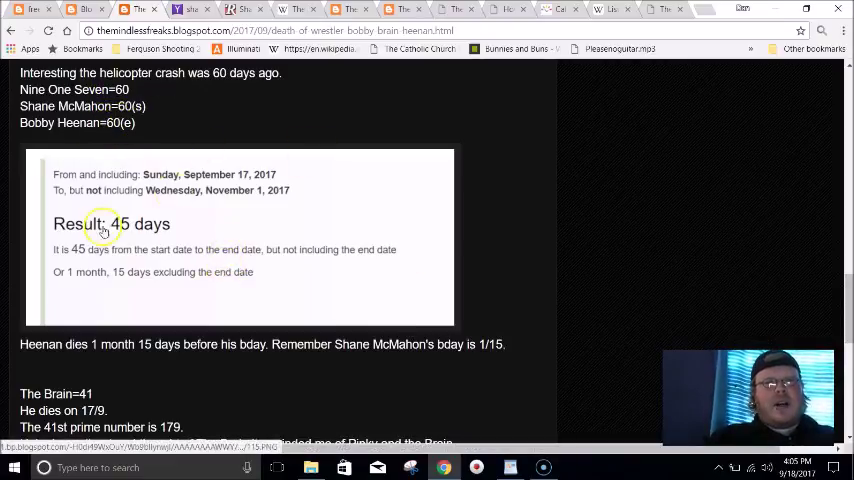
mouse_move(156, 256)
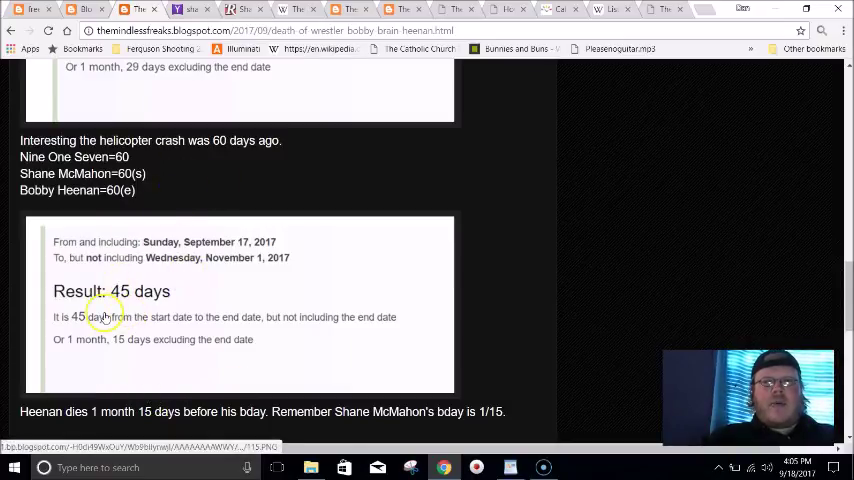
mouse_move(282, 366)
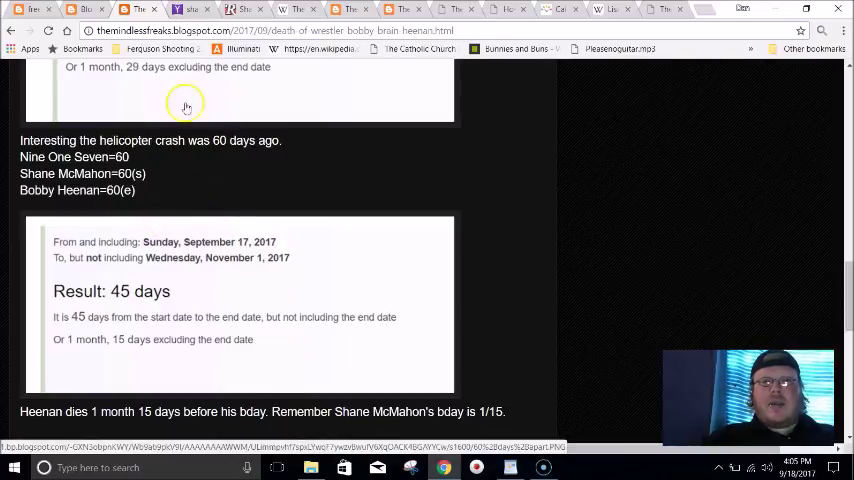
mouse_move(208, 118)
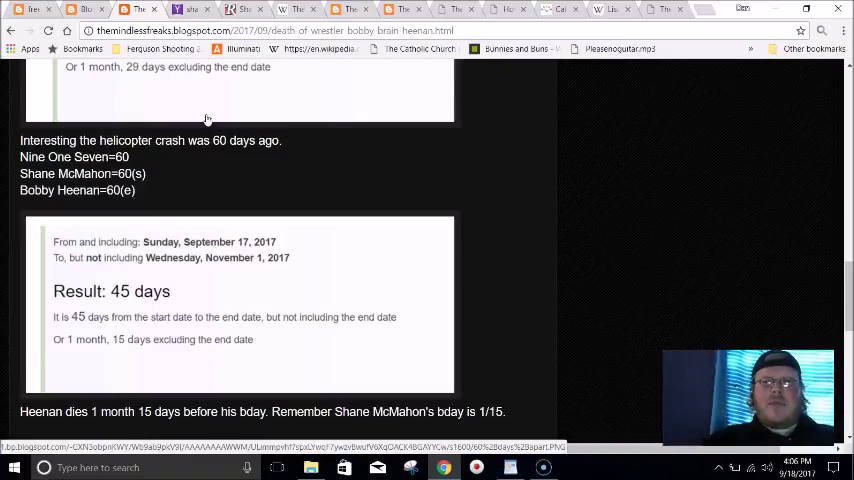
mouse_move(292, 188)
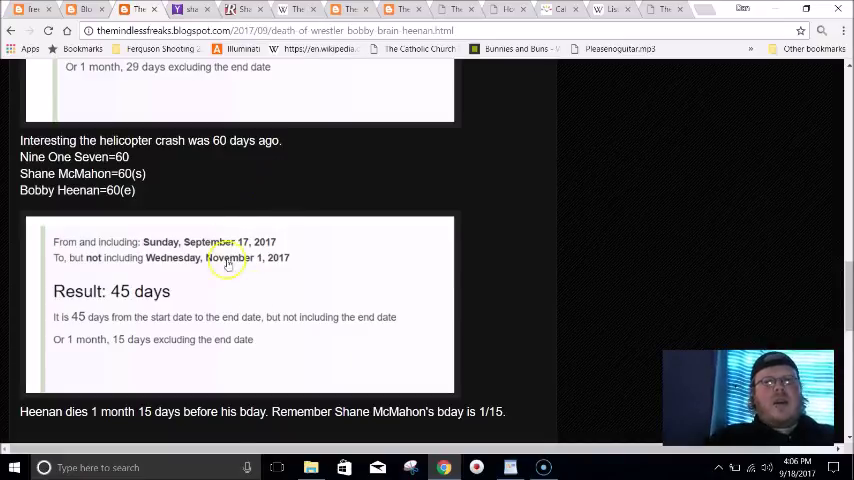
scroll(down, 3)
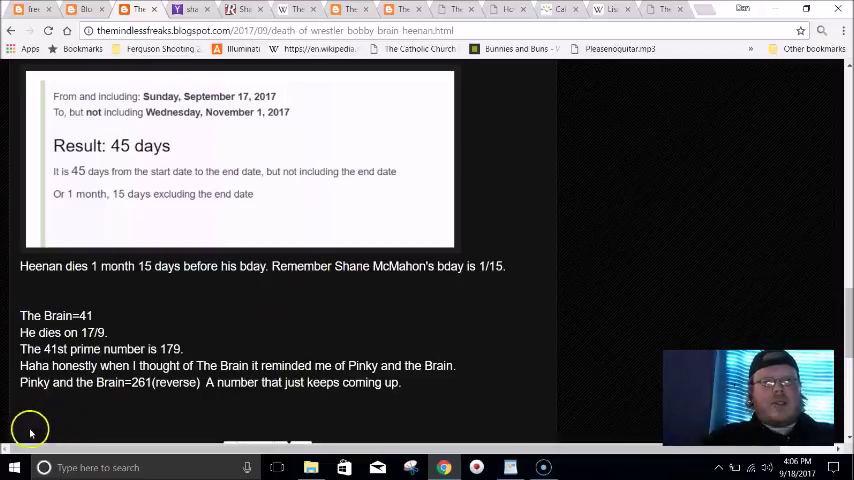
mouse_move(228, 232)
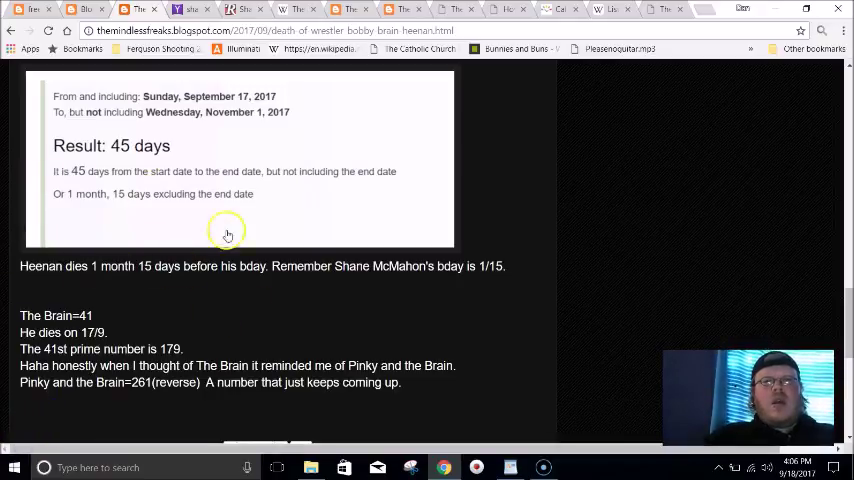
scroll(up, 3)
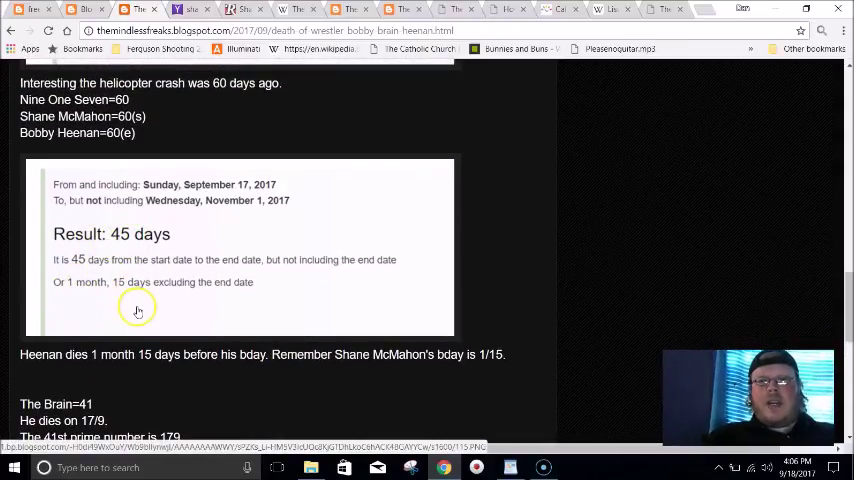
mouse_move(56, 324)
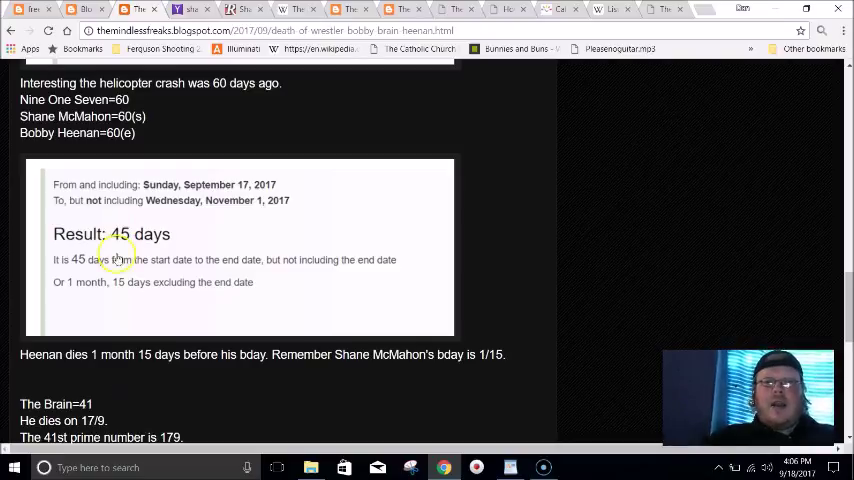
mouse_move(160, 316)
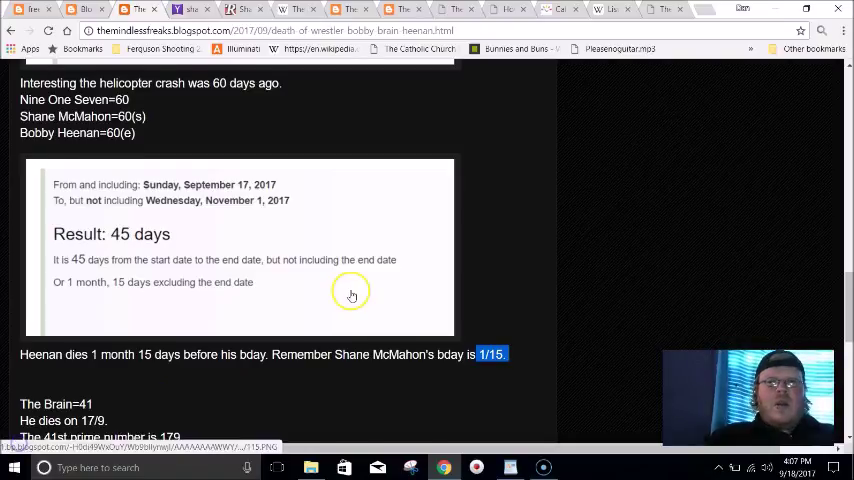
scroll(down, 3)
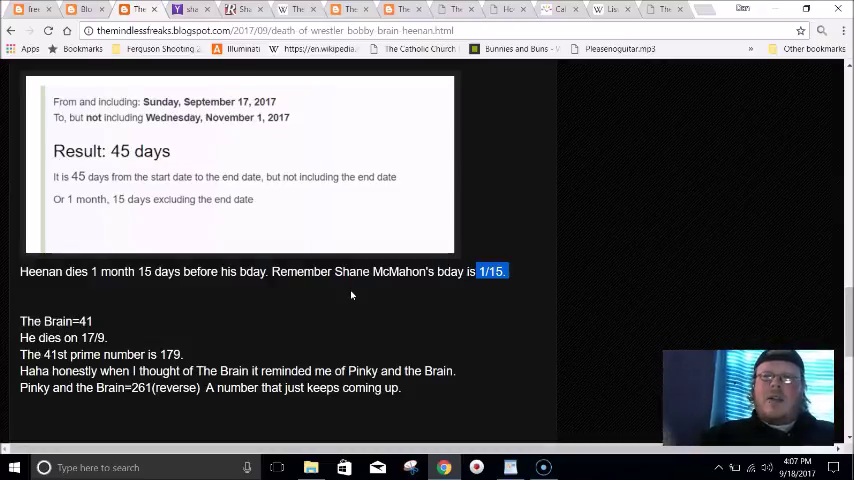
mouse_move(144, 404)
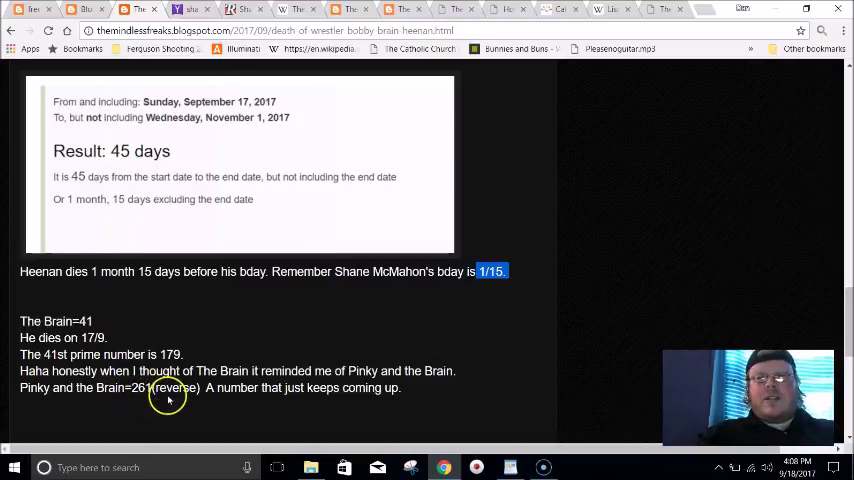
mouse_move(216, 408)
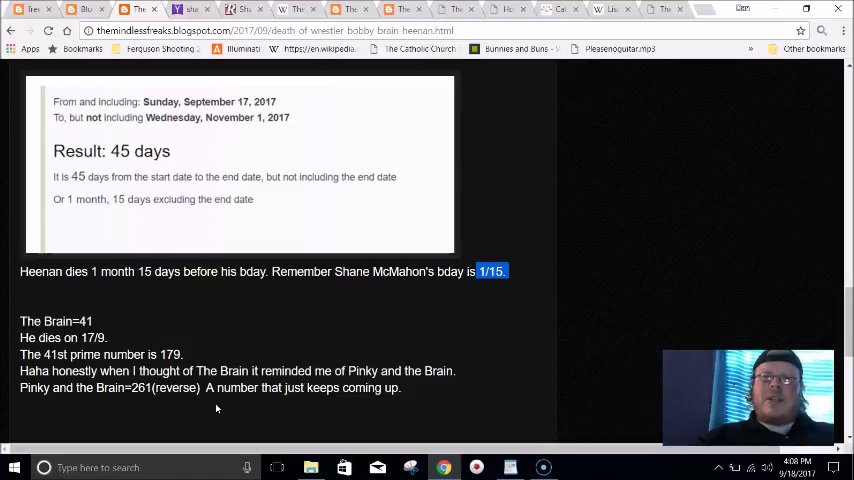
mouse_move(520, 320)
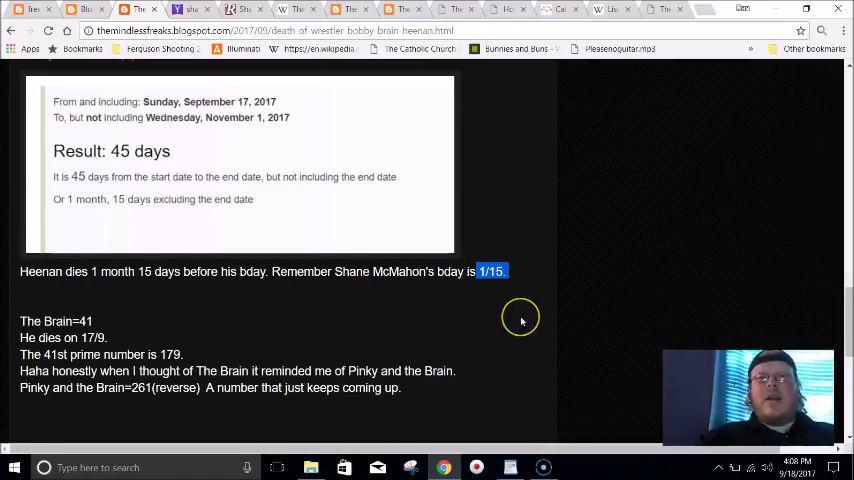
scroll(up, 3)
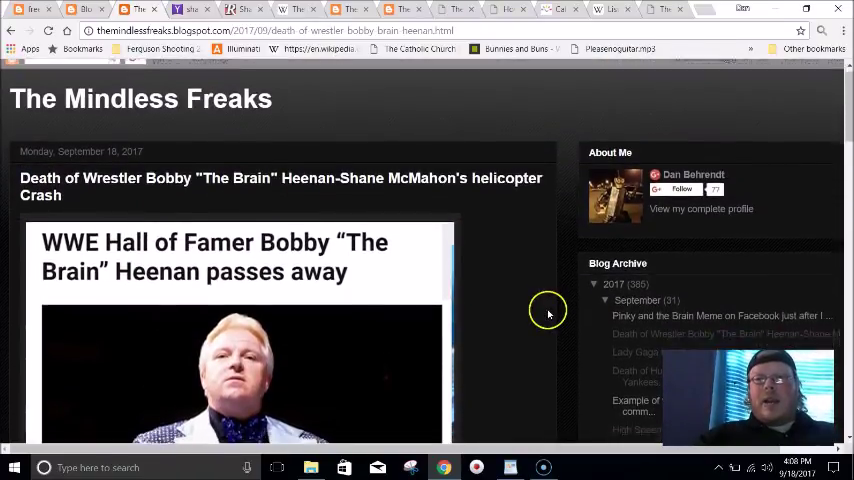
Step: Open the Pinky and the Brain Meme post from the September 2017 archive
scroll(down, 3)
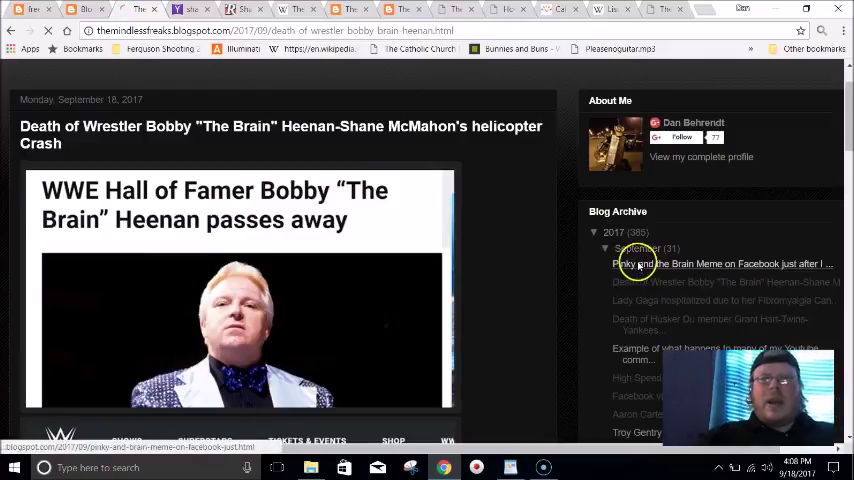
click(722, 264)
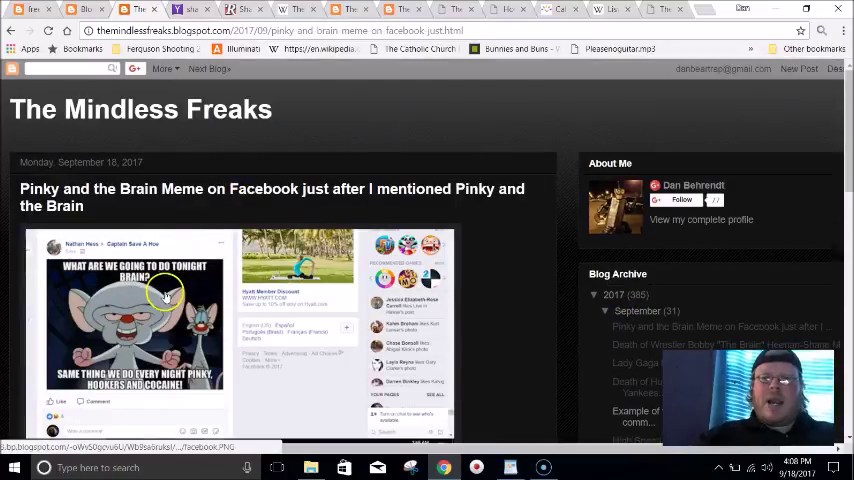
scroll(down, 3)
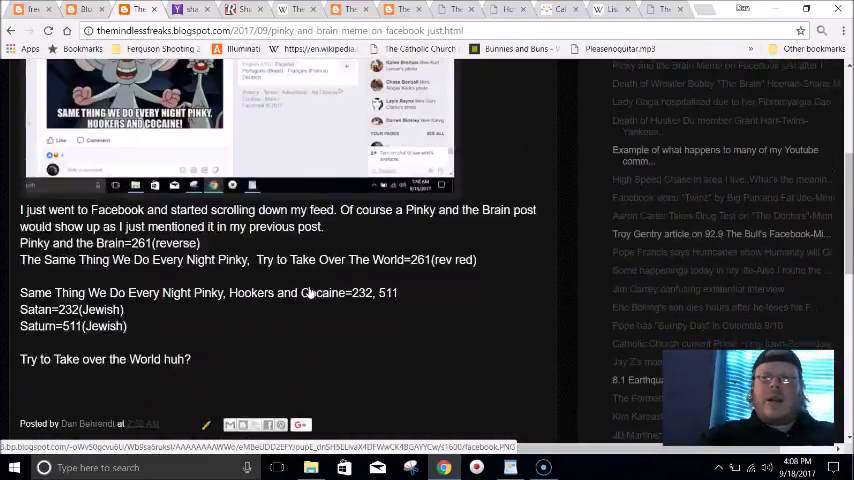
scroll(down, 3)
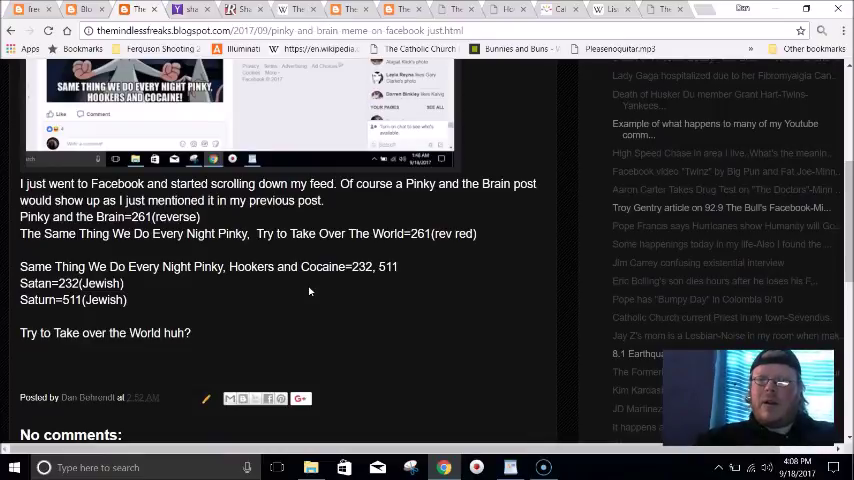
Step: Scroll through the post's Pinky and the Brain=261 and Satan=232 notes
scroll(up, 3)
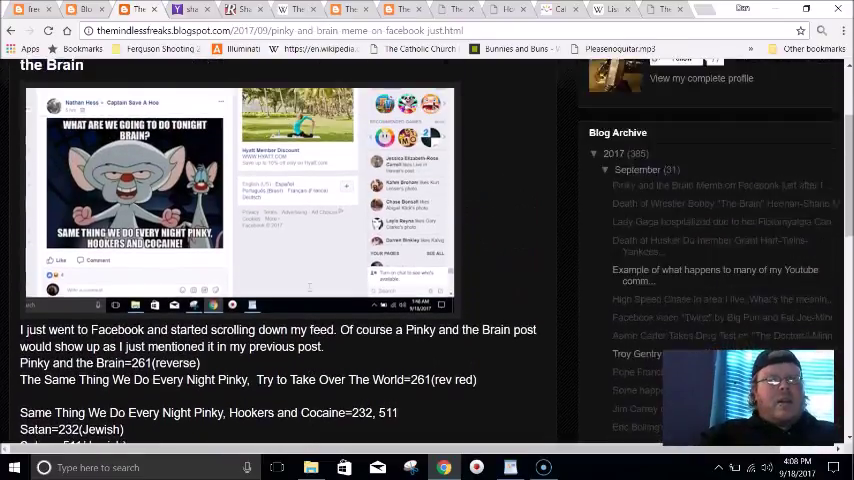
scroll(up, 3)
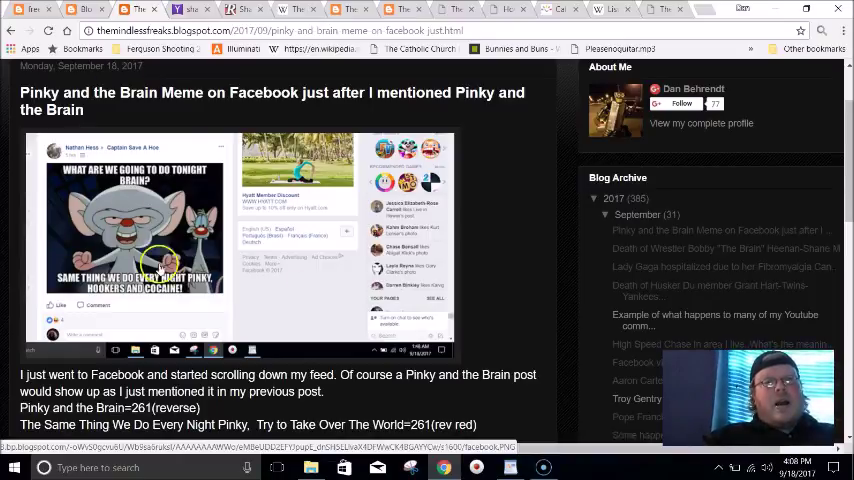
scroll(down, 3)
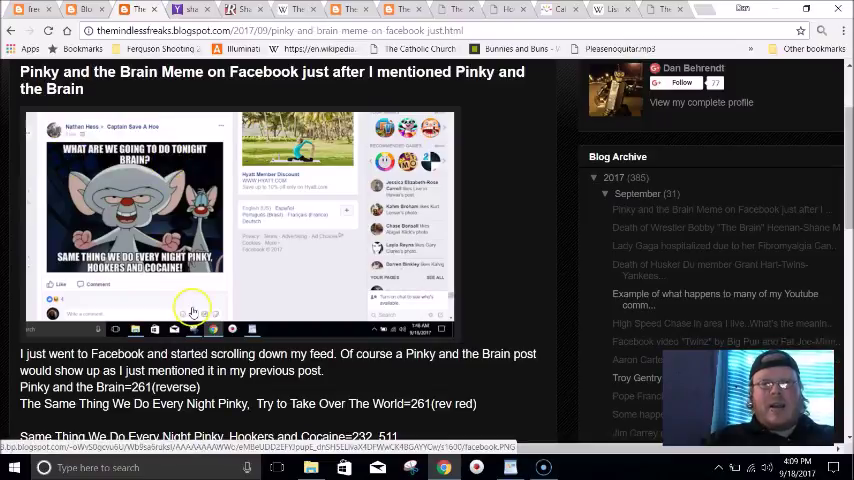
scroll(down, 3)
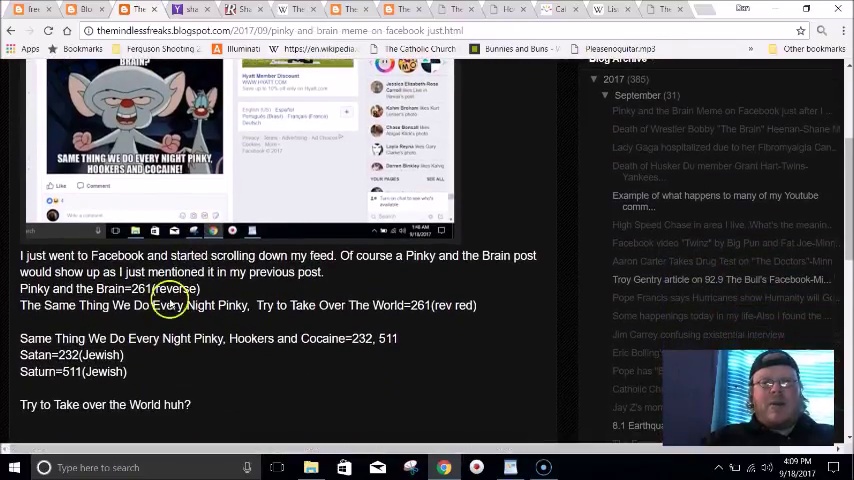
mouse_move(304, 356)
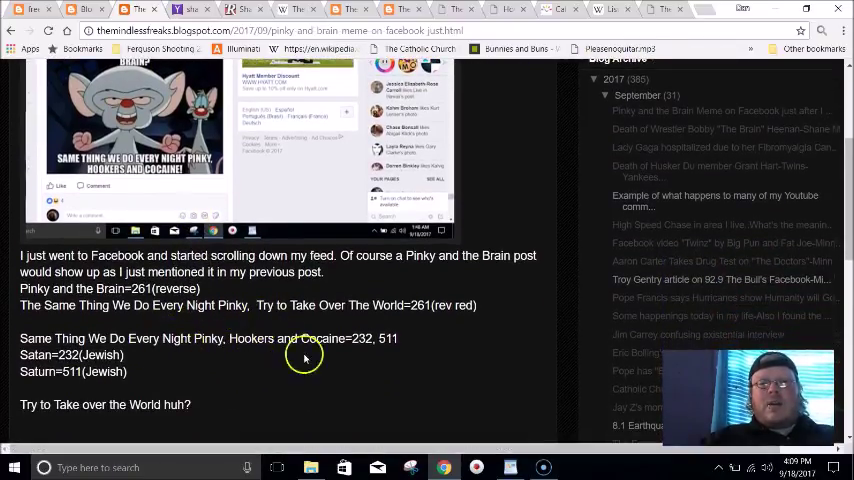